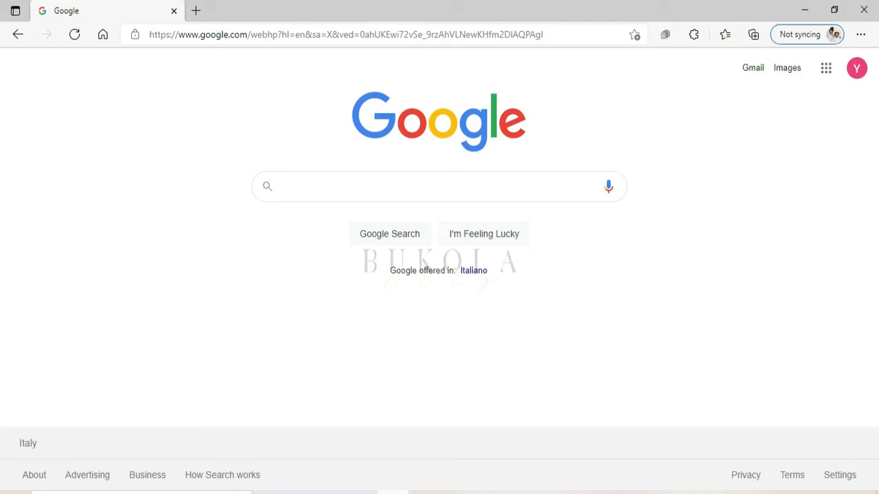
# Step: Search Google for 'pago in rete miur' using the search suggestion
pyautogui.click(439, 186)
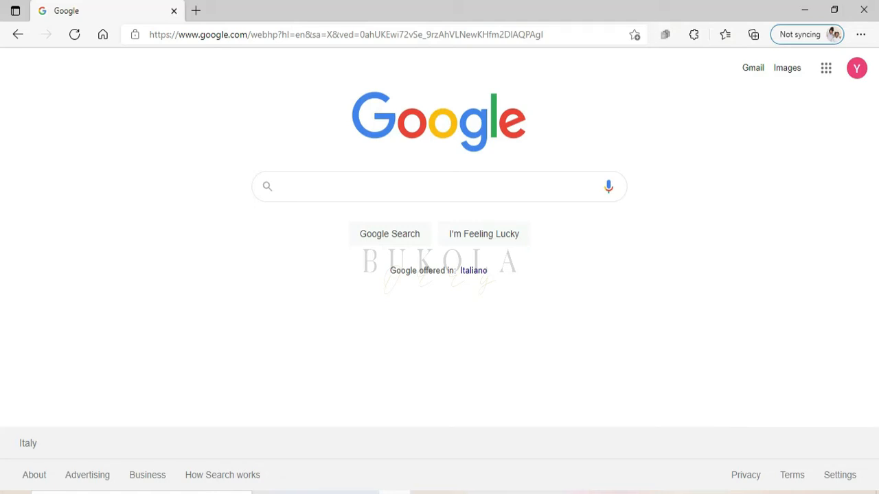
pyautogui.click(440, 186)
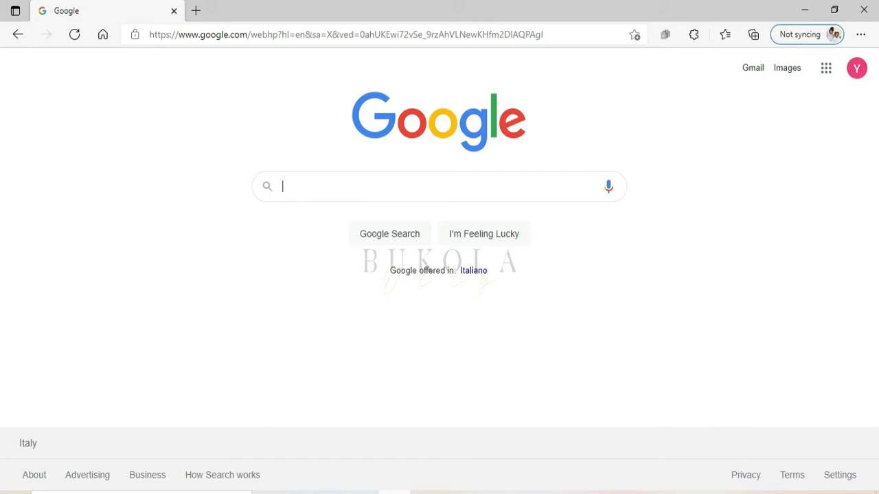
pyautogui.write('p')
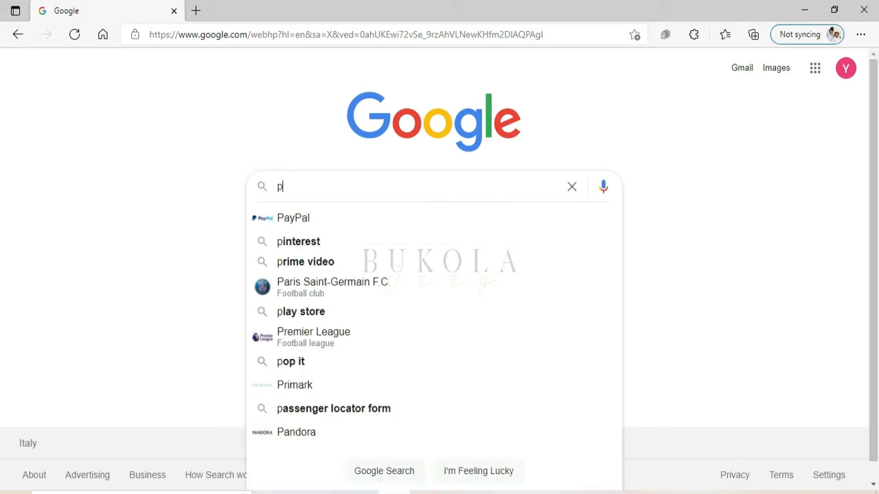
pyautogui.write('ago in rete')
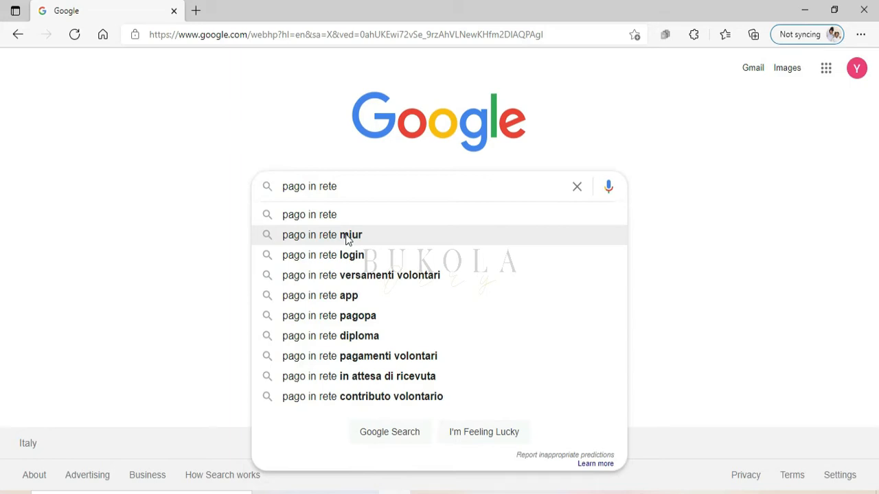
pyautogui.click(322, 235)
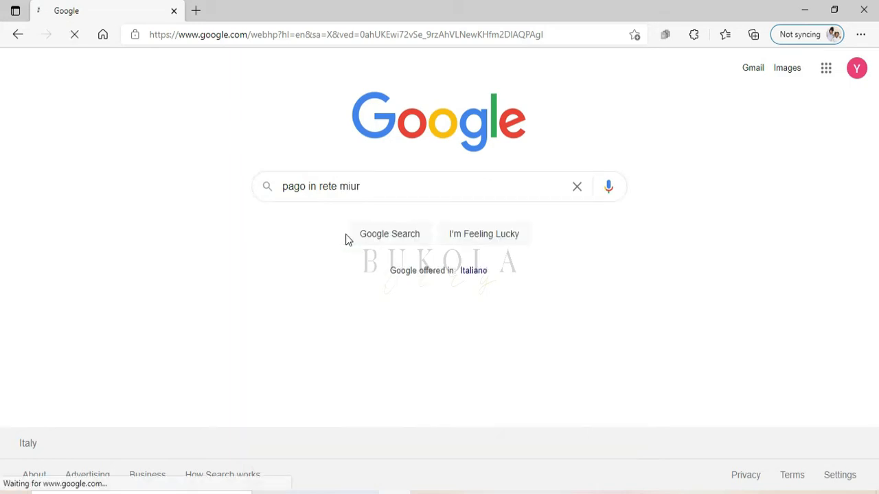
# Step: Open the top 'Pago in Rete - Miur' search result
pyautogui.click(389, 233)
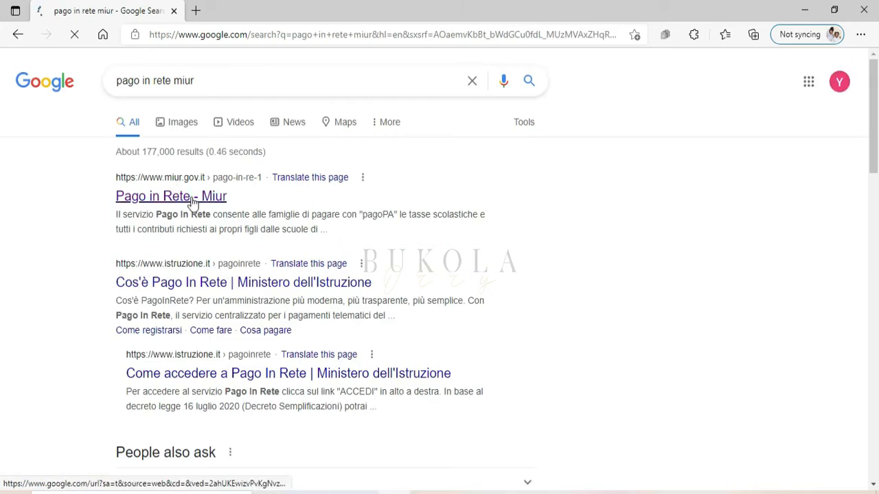
pyautogui.click(170, 196)
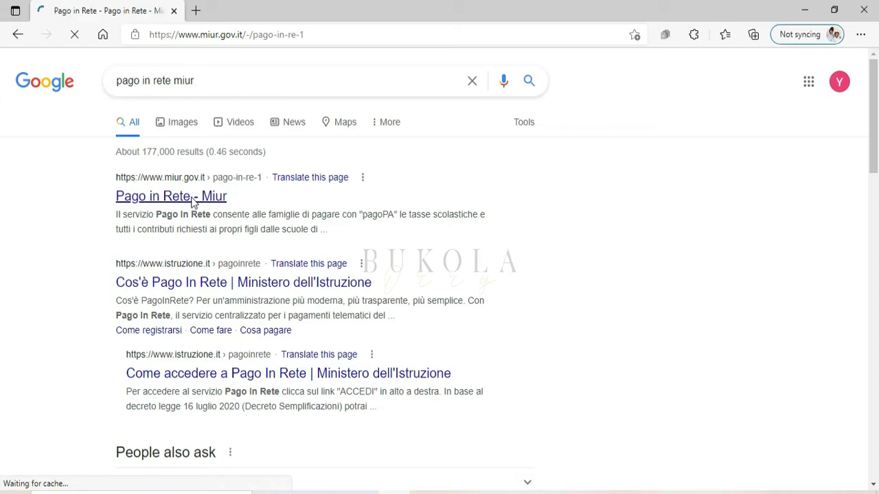
pyautogui.click(170, 196)
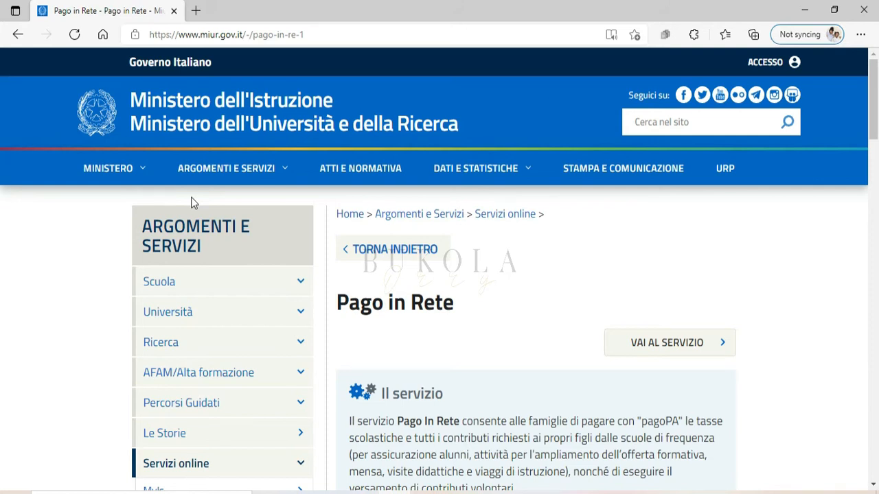
pyautogui.moveTo(760, 152)
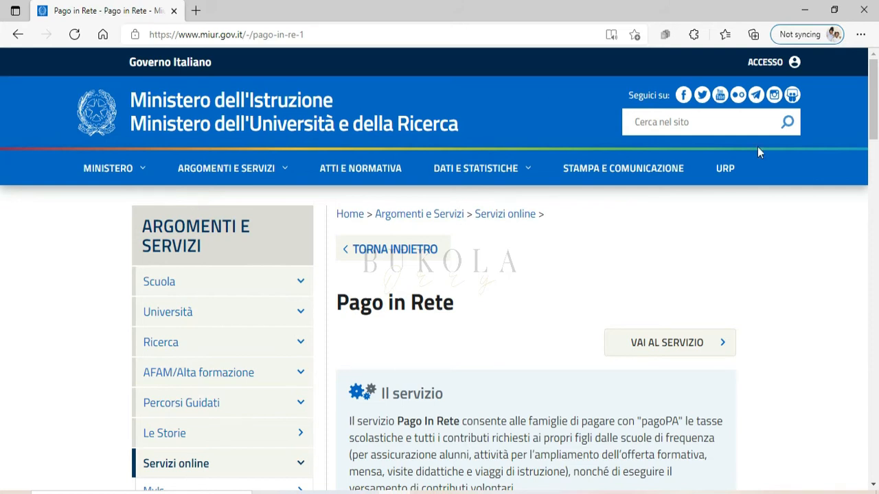
pyautogui.scroll(-3)
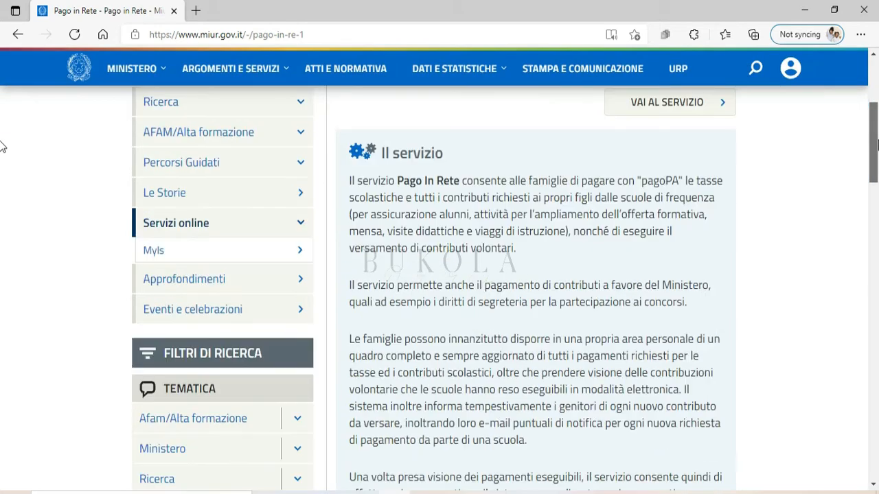
pyautogui.scroll(-3)
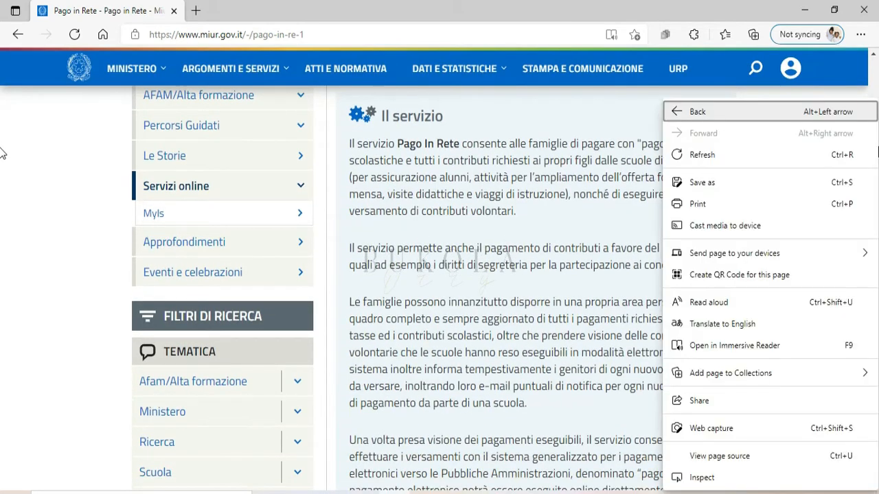
pyautogui.moveTo(793, 153)
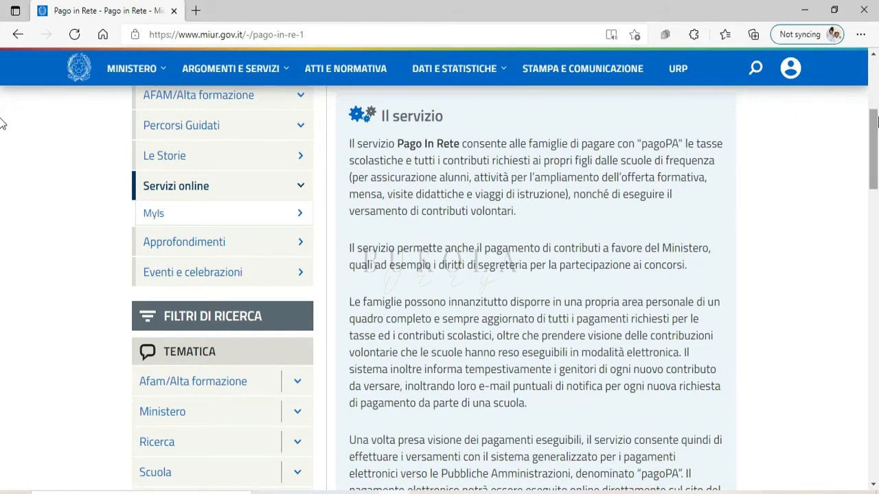
pyautogui.scroll(3)
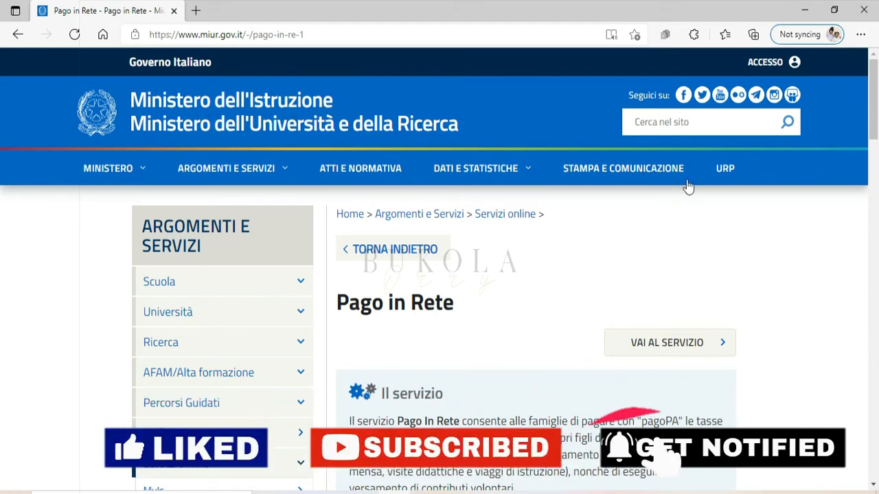
pyautogui.scroll(-3)
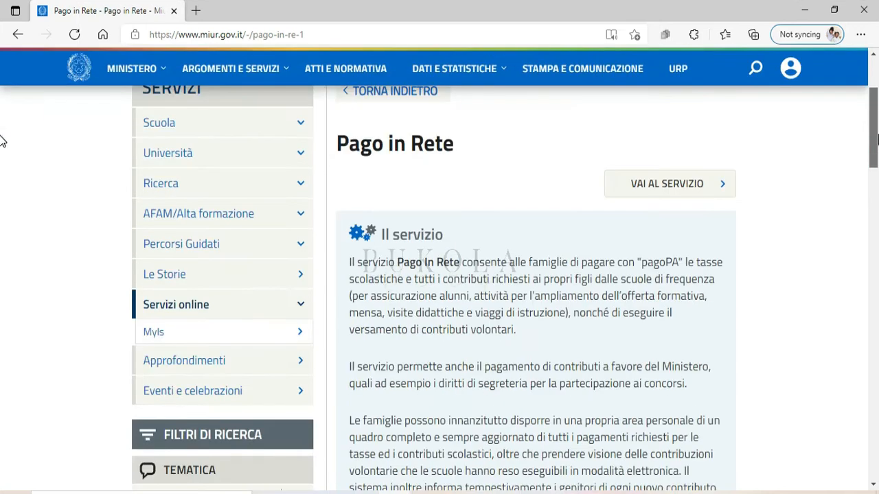
pyautogui.moveTo(669, 183)
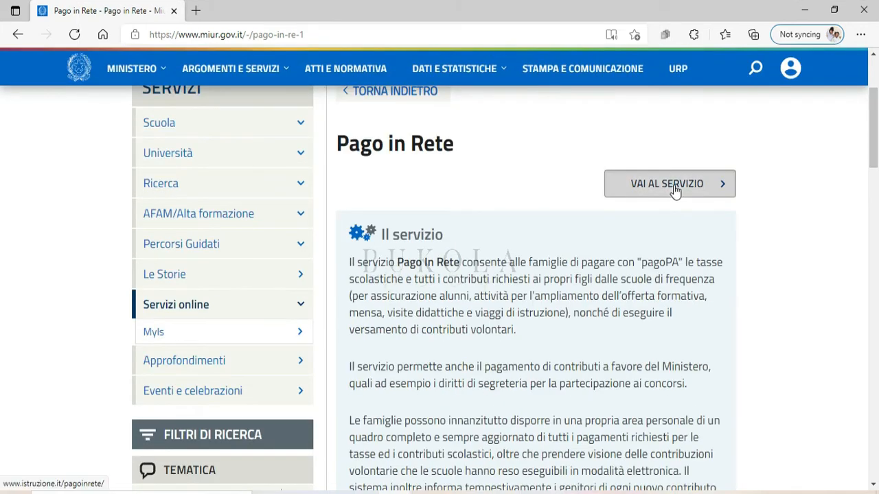
# Step: Go to the Pago in Rete service site and view its 'Come accedere' login options
pyautogui.click(669, 183)
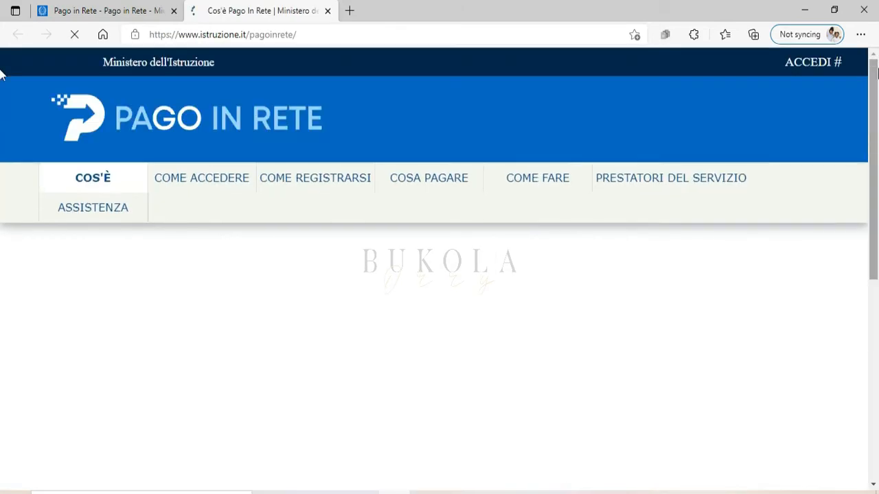
pyautogui.scroll(-3)
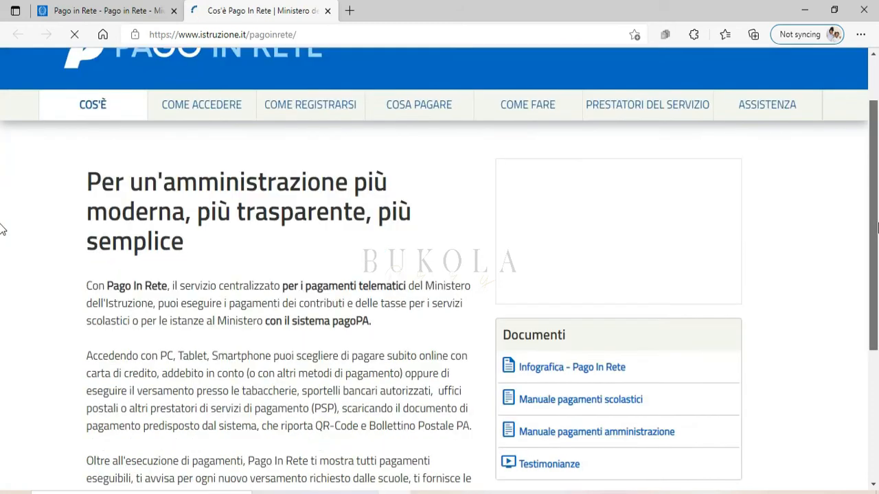
pyautogui.scroll(-3)
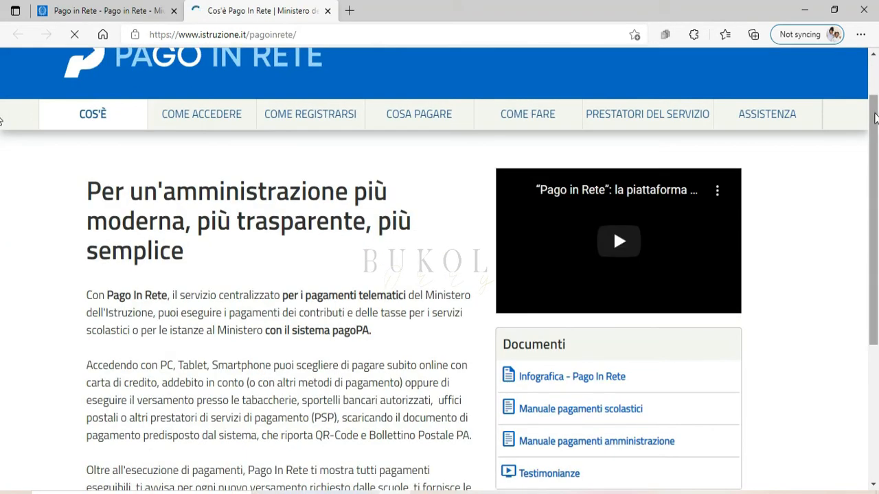
pyautogui.scroll(-3)
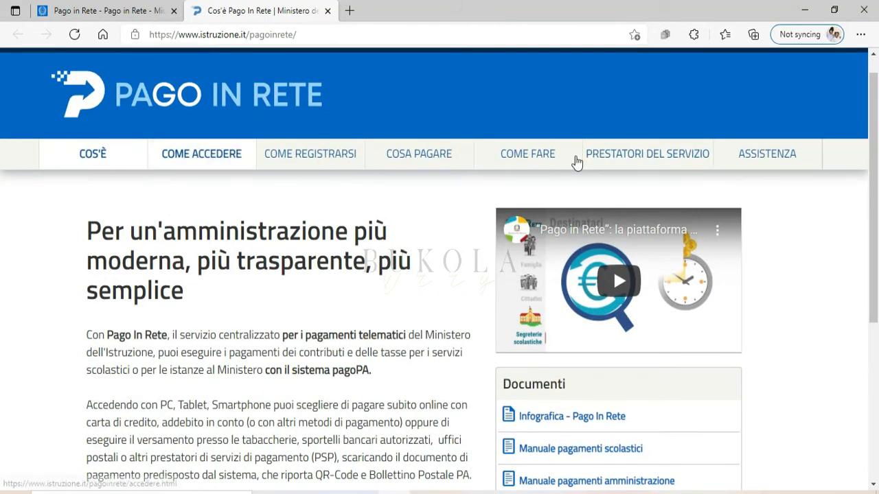
pyautogui.click(200, 153)
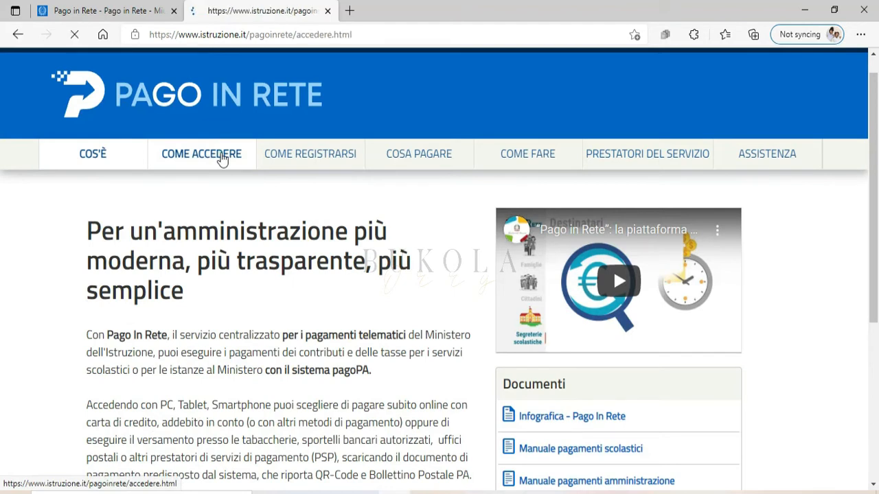
pyautogui.click(201, 153)
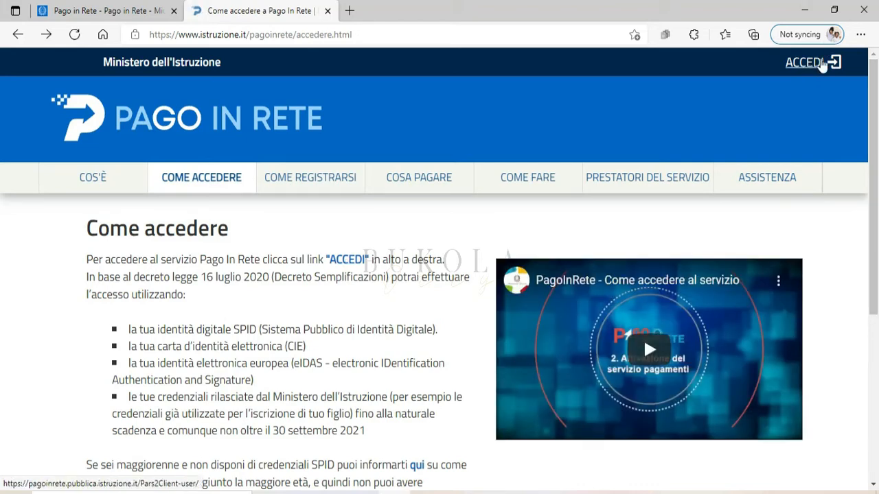
# Step: Start the MIUR login and expand 'Entra con SPID' to list identity providers
pyautogui.click(806, 62)
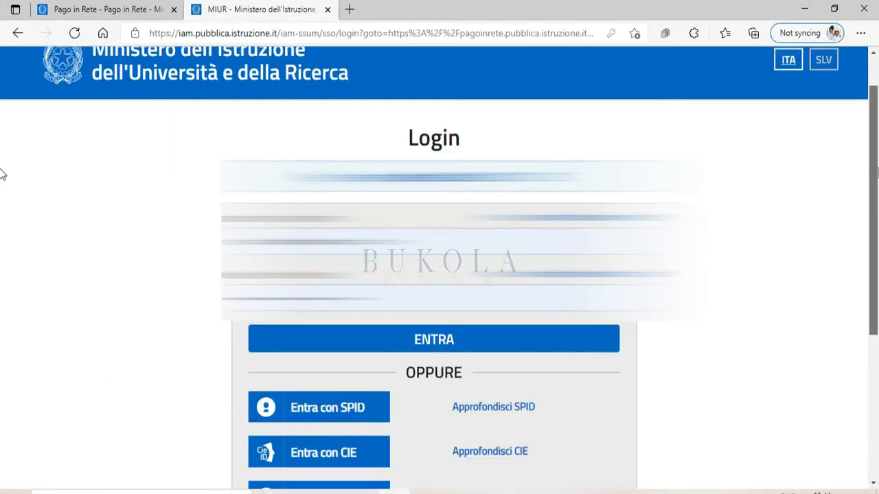
pyautogui.scroll(-3)
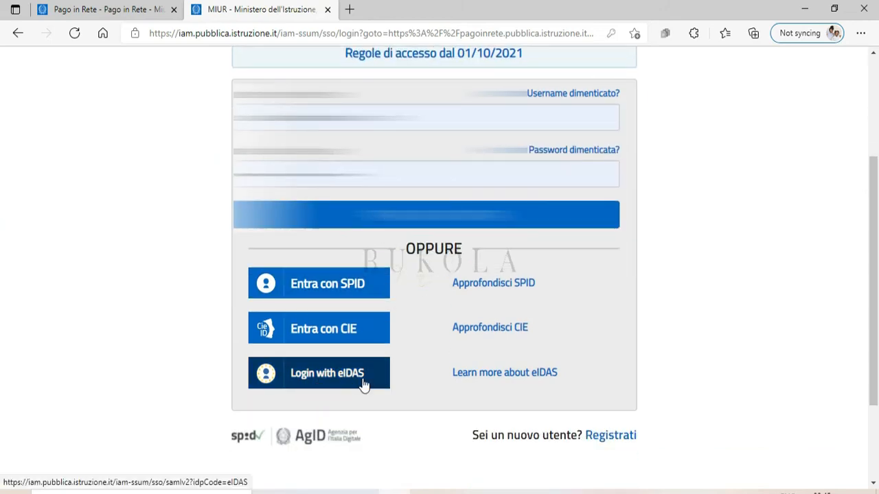
pyautogui.moveTo(334, 381)
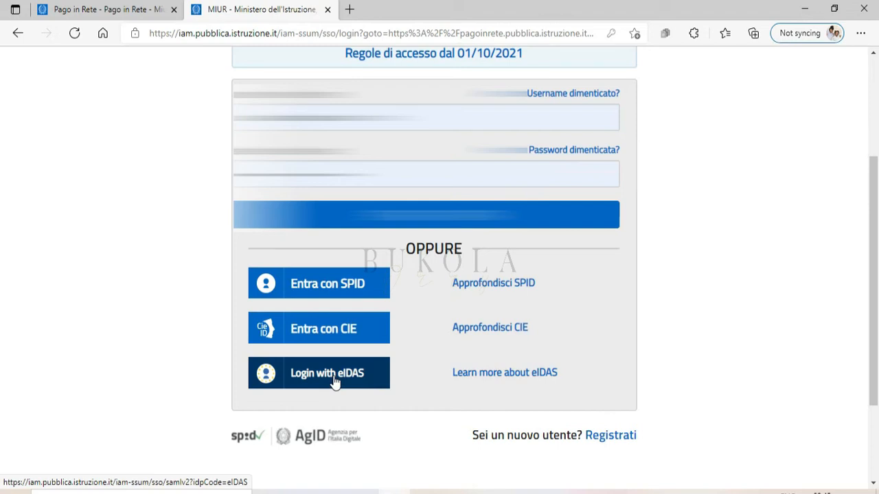
pyautogui.moveTo(539, 323)
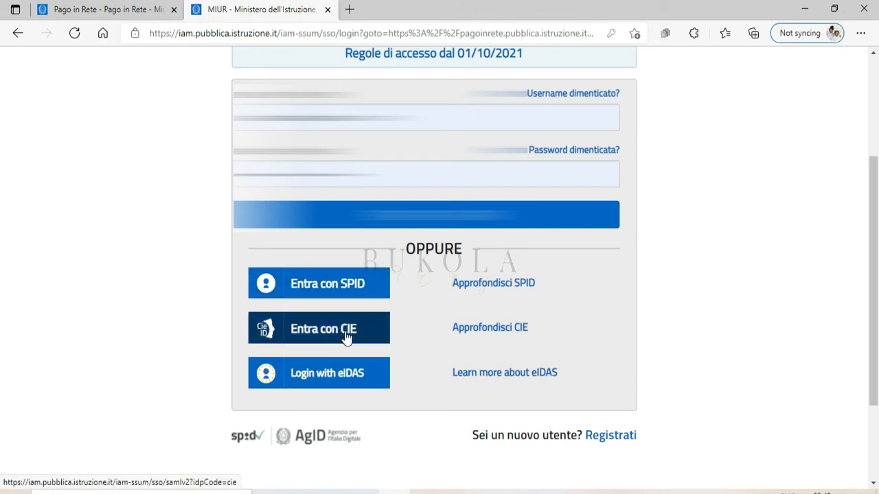
pyautogui.moveTo(350, 336)
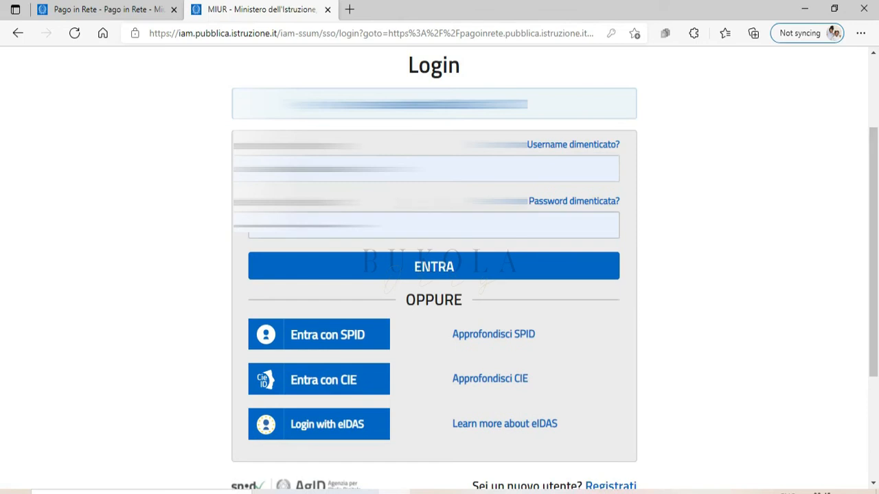
pyautogui.click(426, 168)
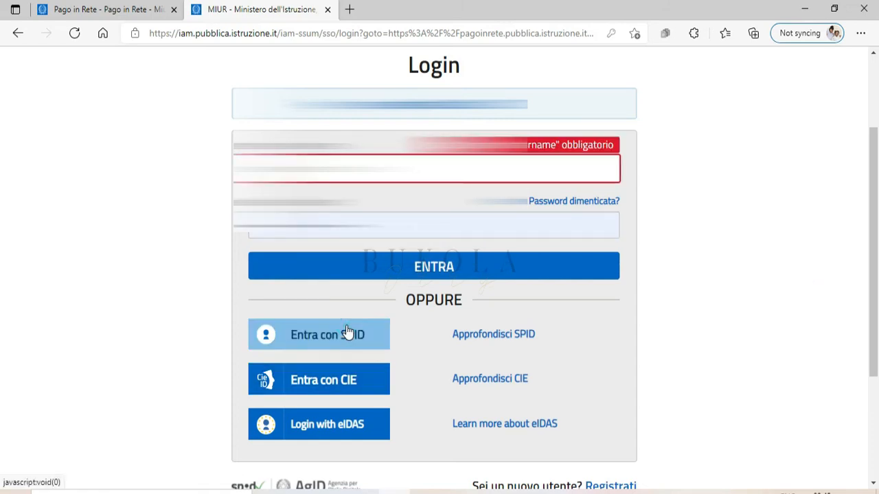
pyautogui.click(318, 334)
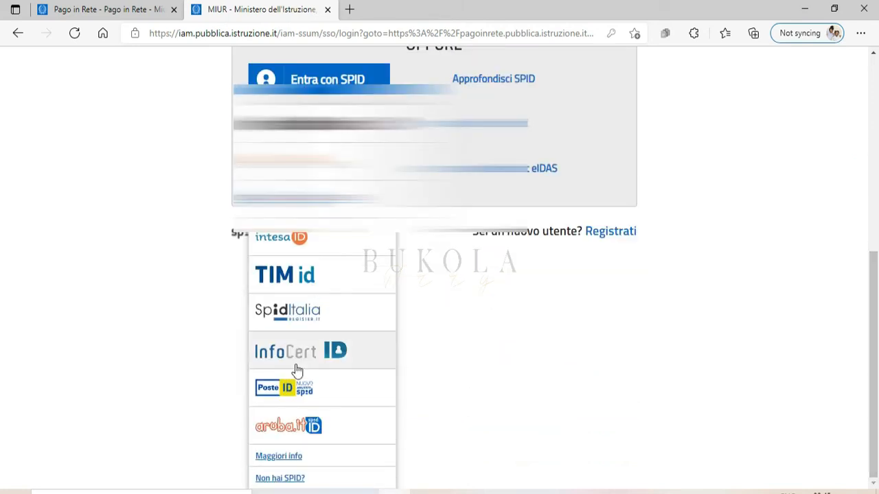
pyautogui.moveTo(287, 396)
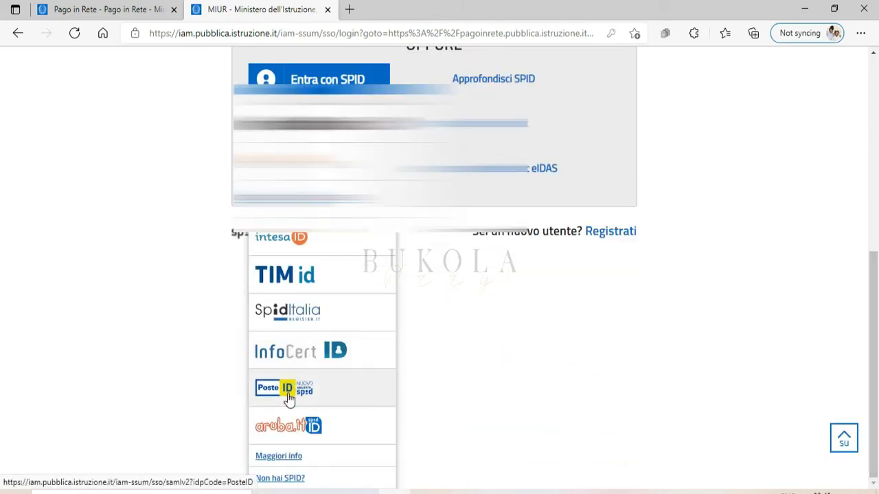
# Step: Sign in via PosteID and consent to sharing identity data with the ministry
pyautogui.click(283, 388)
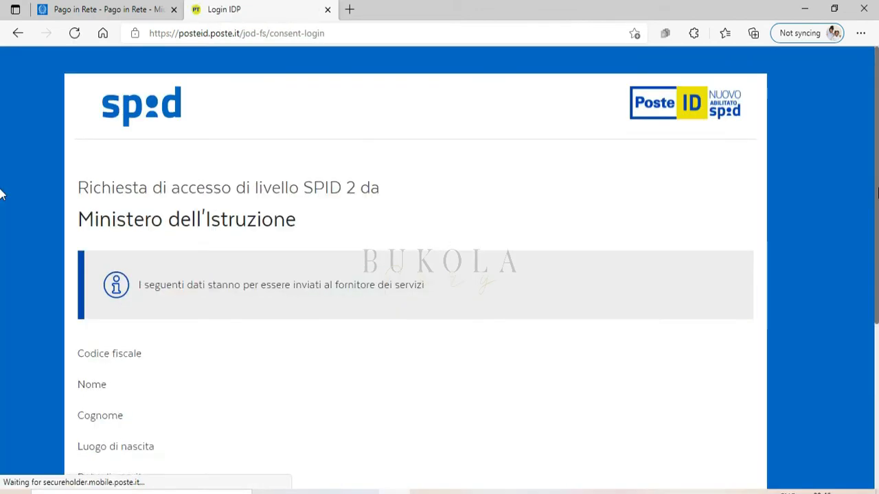
pyautogui.scroll(-3)
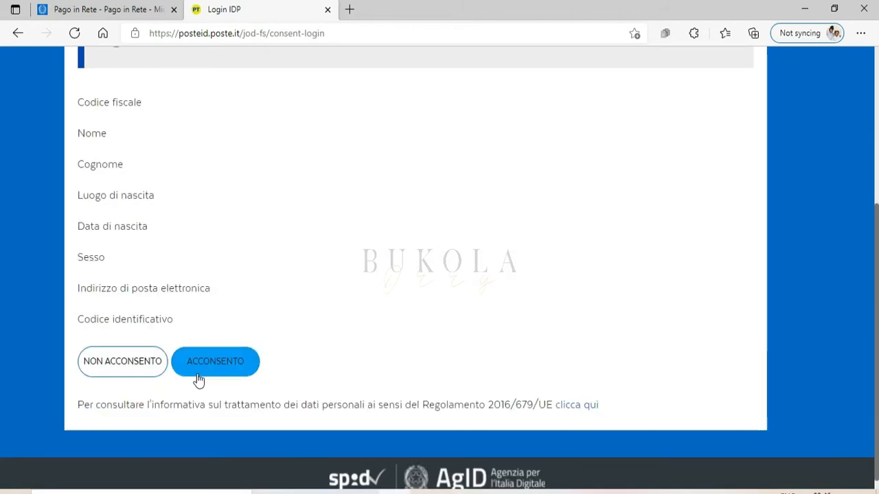
pyautogui.click(214, 361)
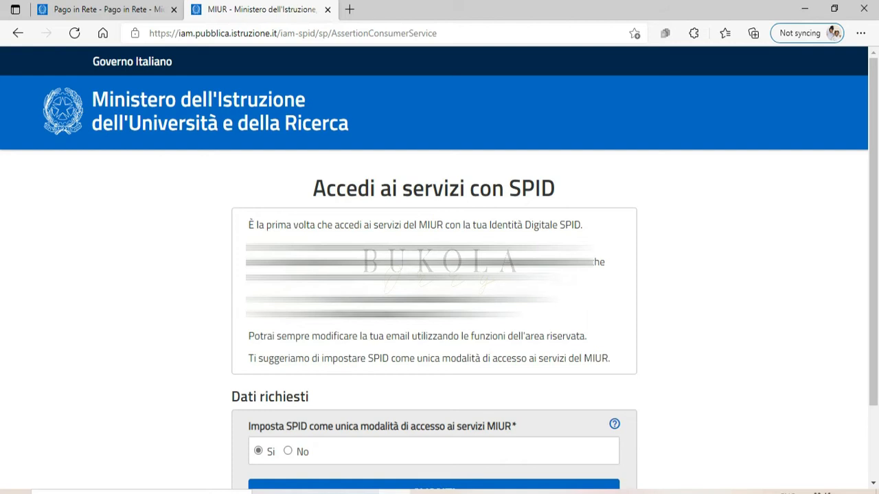
pyautogui.moveTo(366, 337)
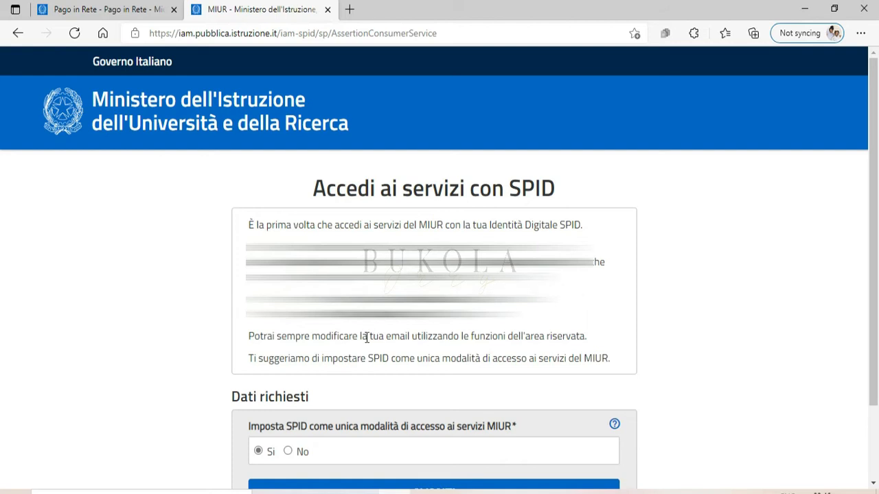
# Step: Answer 'No' to SPID as the sole access method, confirm, and continue navigating
pyautogui.scroll(-3)
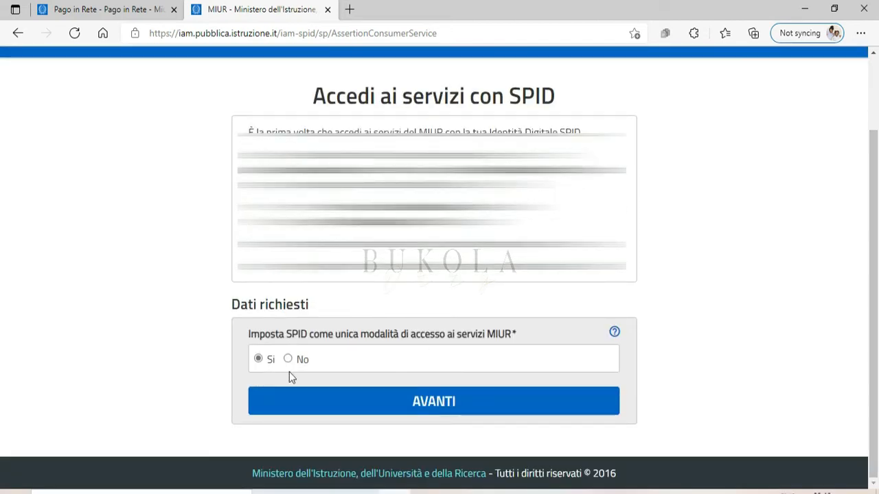
pyautogui.moveTo(294, 342)
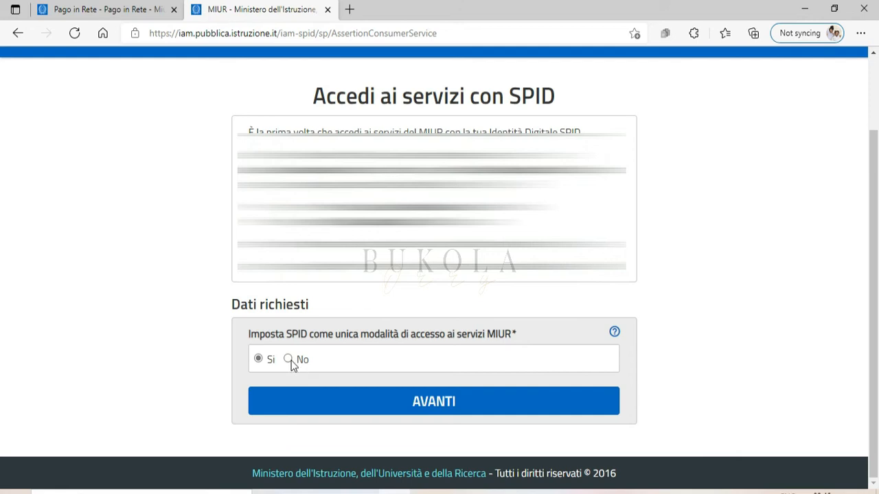
pyautogui.click(287, 358)
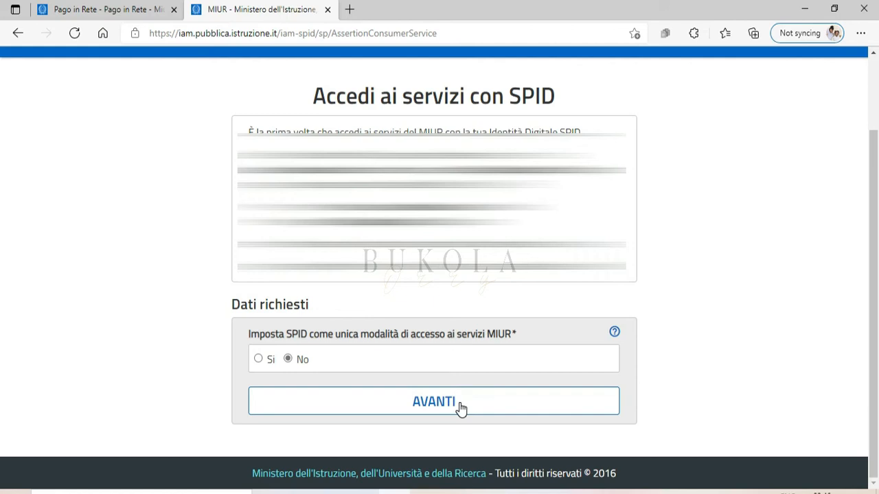
pyautogui.click(433, 402)
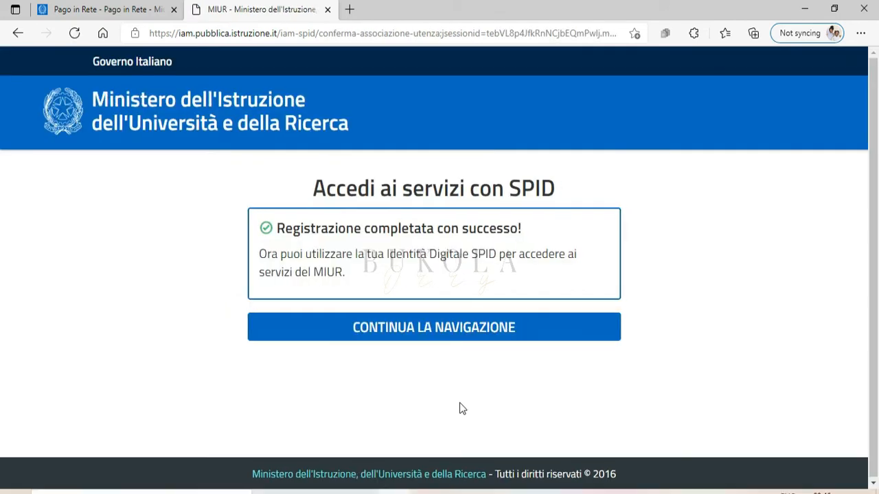
pyautogui.moveTo(472, 340)
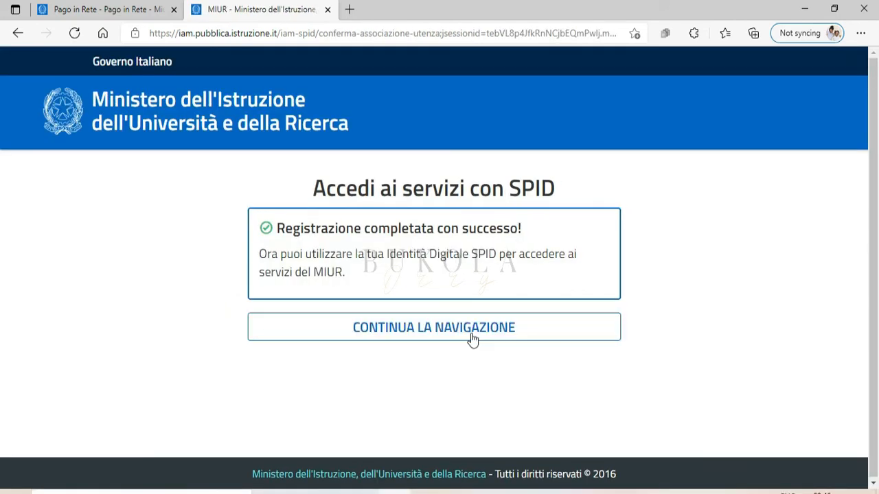
pyautogui.click(434, 327)
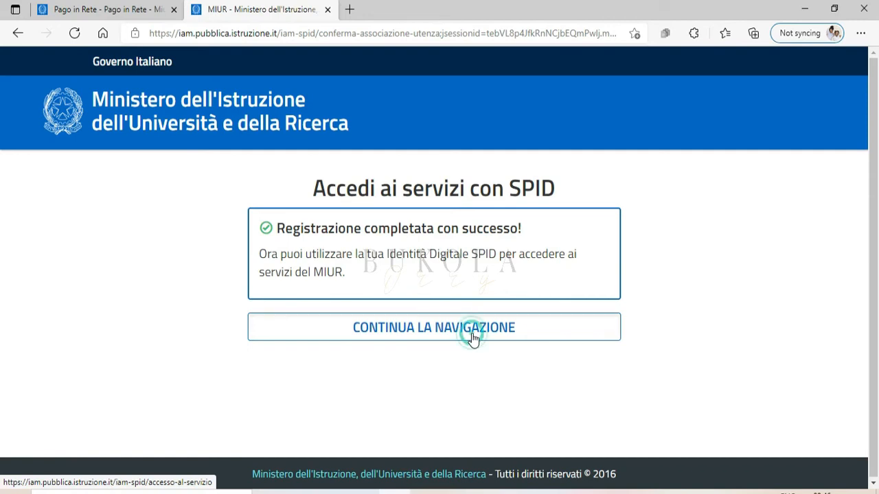
# Step: Accept the Pago in Rete privacy notice with 'Accetto' and submit it with INVIA
pyautogui.click(433, 328)
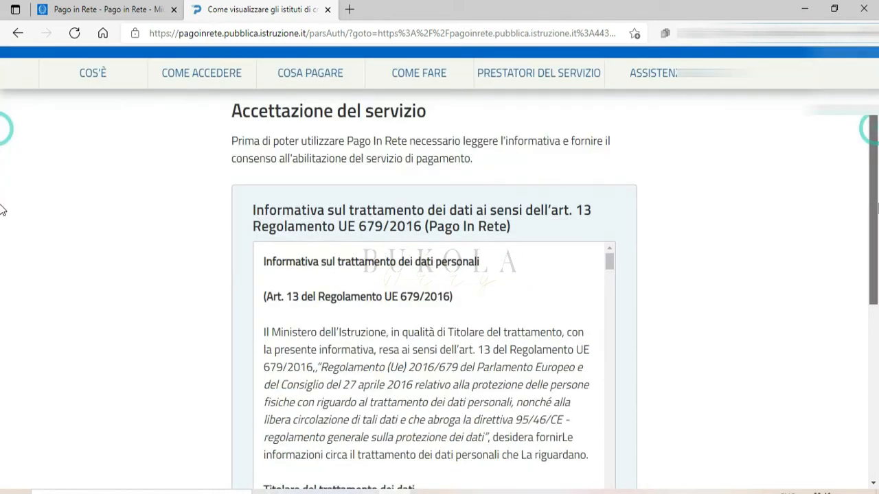
pyautogui.scroll(-3)
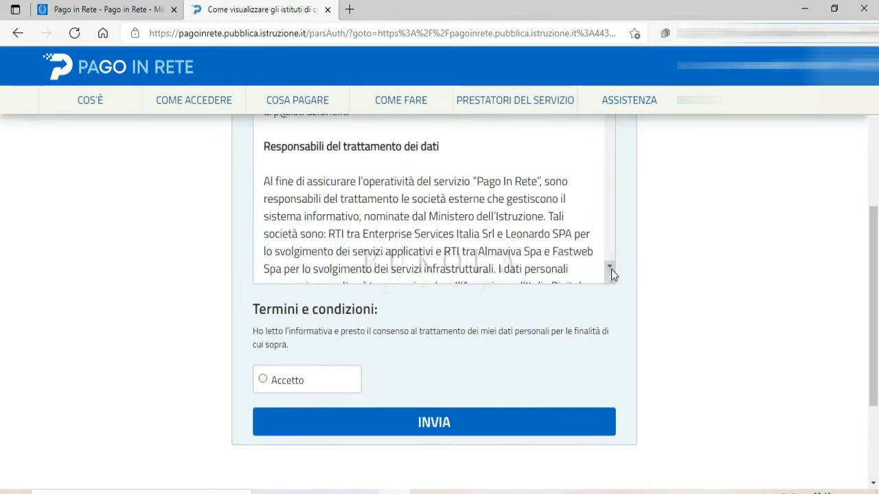
pyautogui.click(610, 267)
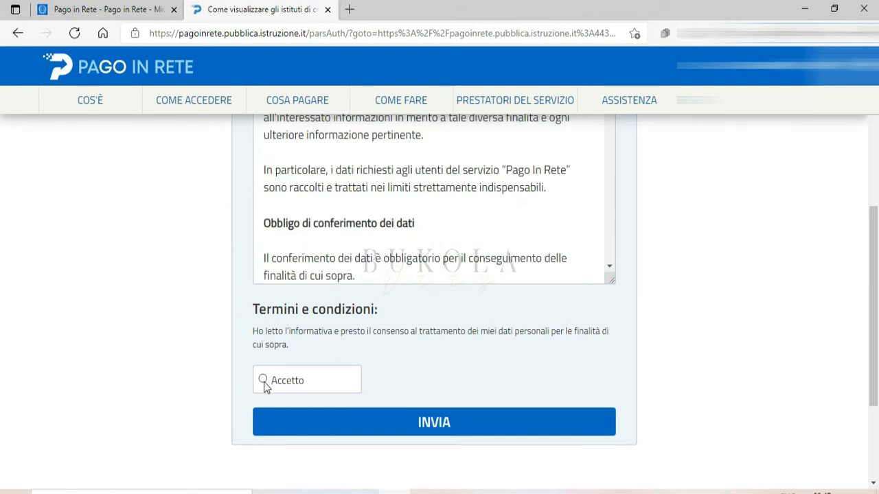
pyautogui.click(263, 380)
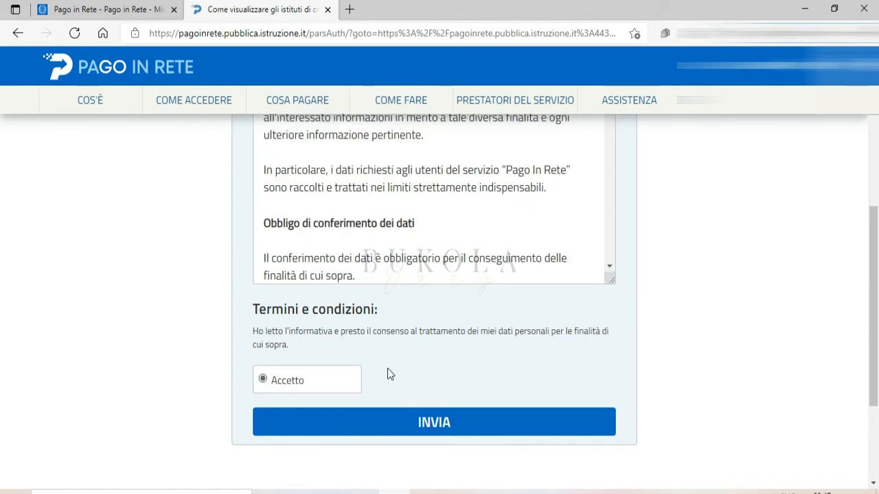
pyautogui.moveTo(443, 422)
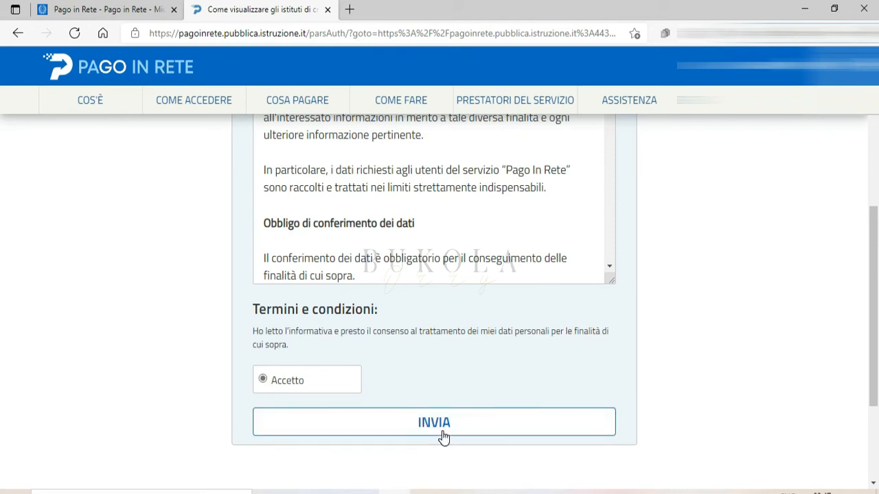
pyautogui.click(434, 421)
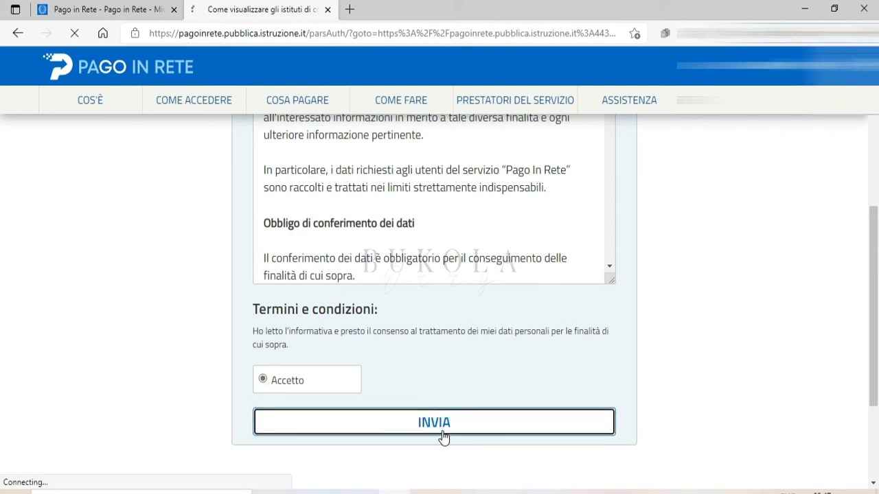
pyautogui.click(433, 422)
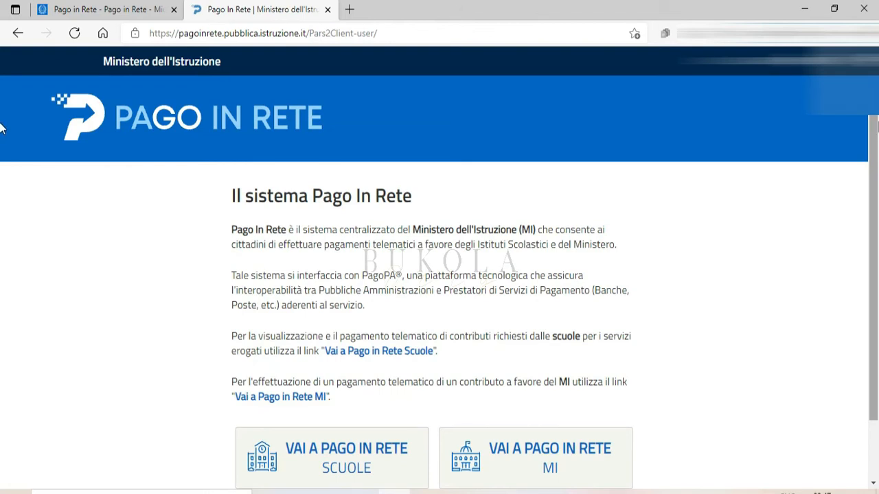
# Step: Scroll the service overview and follow 'Vai a Pago in Rete Scuole'
pyautogui.scroll(-3)
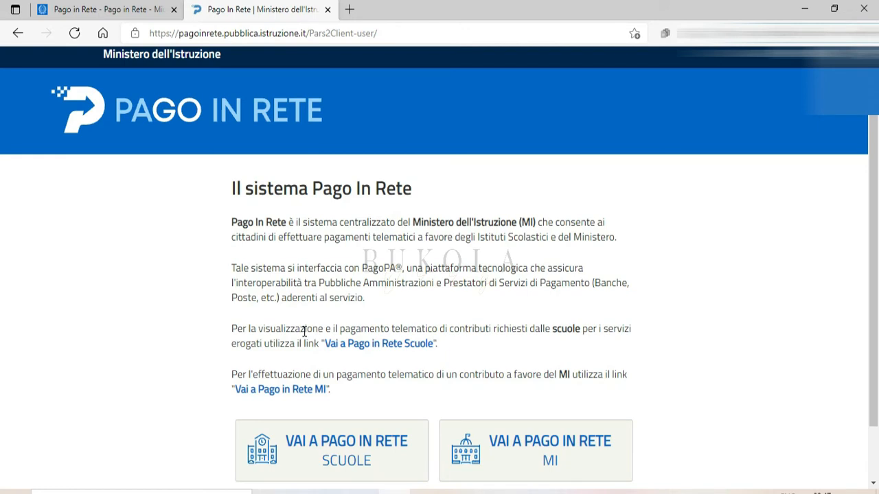
pyautogui.moveTo(379, 343)
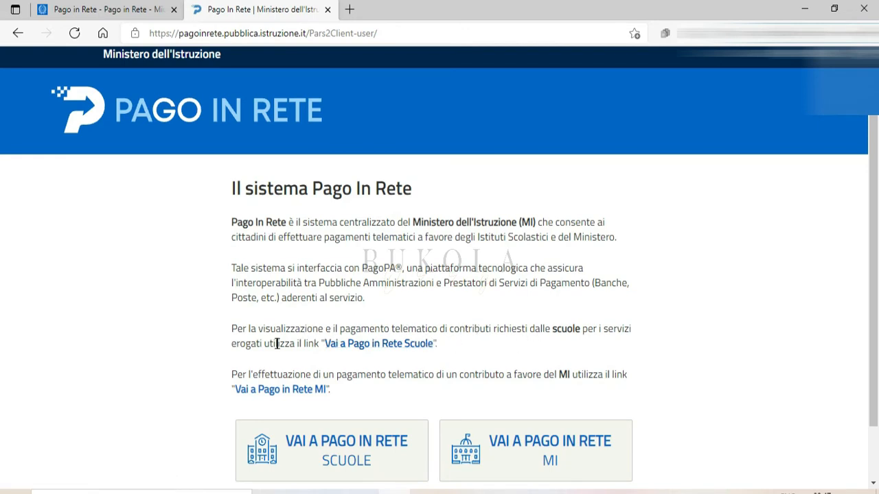
pyautogui.moveTo(256, 345)
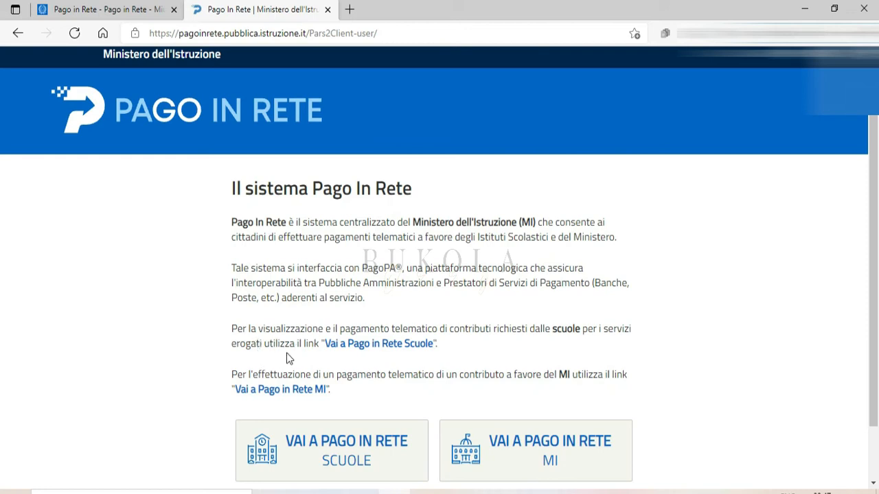
pyautogui.moveTo(379, 343)
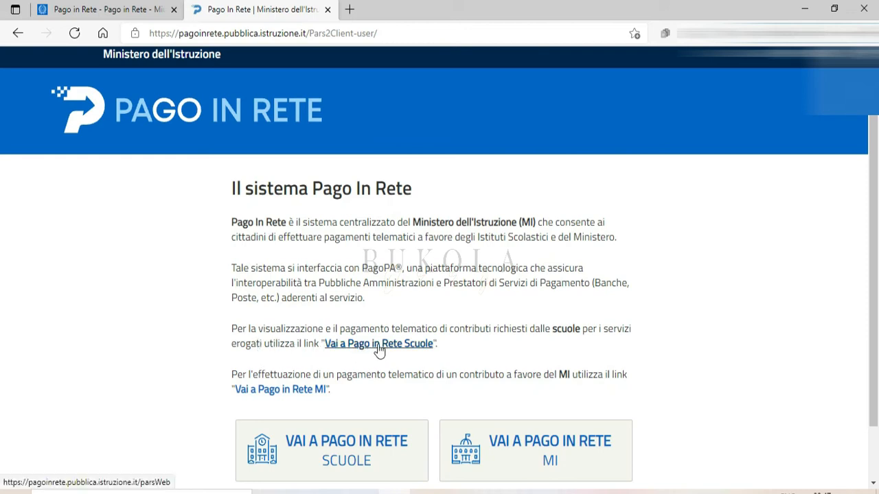
pyautogui.moveTo(3, 275)
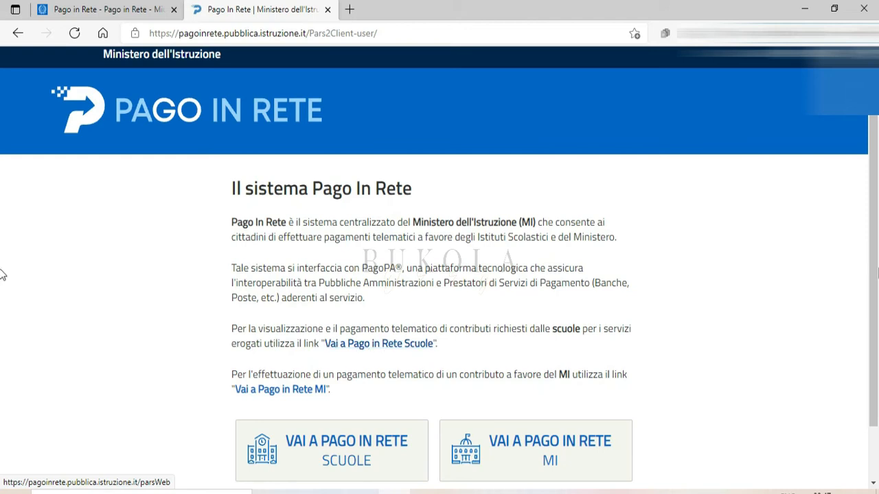
pyautogui.scroll(-3)
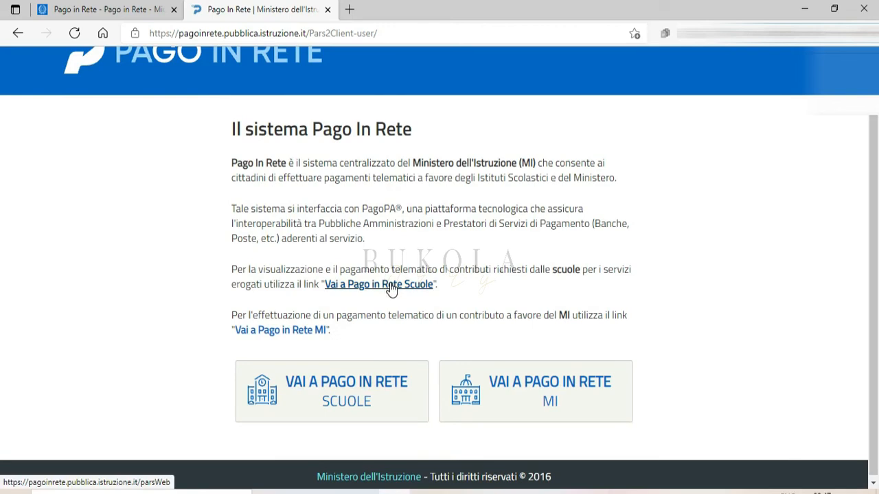
pyautogui.click(378, 285)
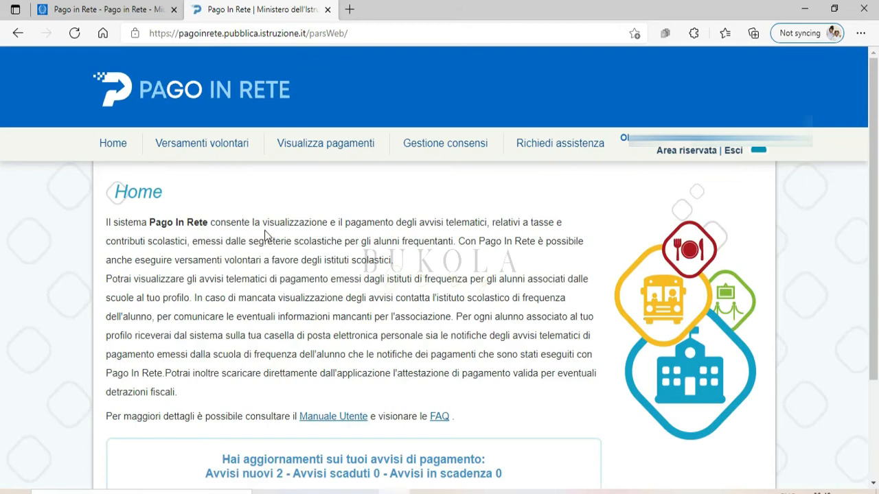
pyautogui.moveTo(3, 217)
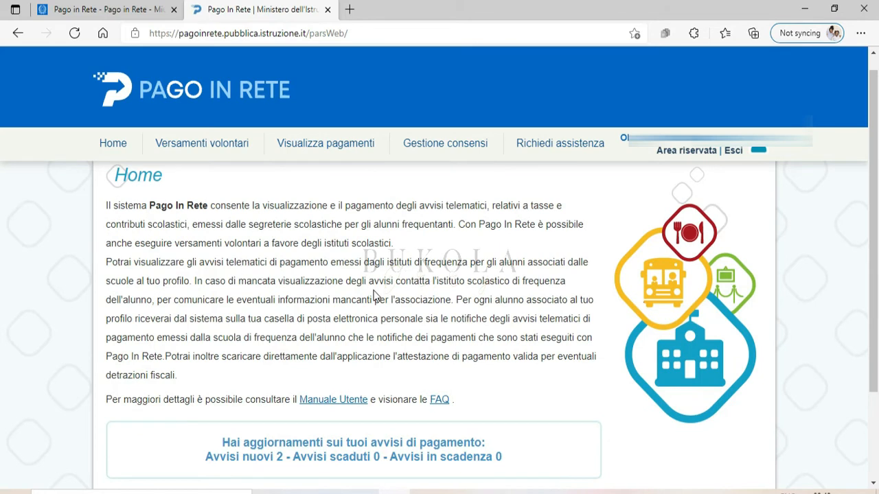
pyautogui.moveTo(497, 229)
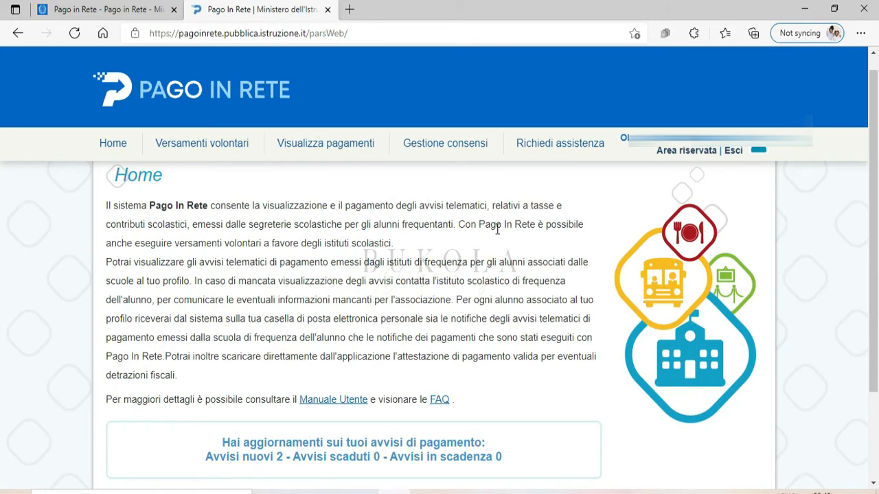
pyautogui.moveTo(446, 239)
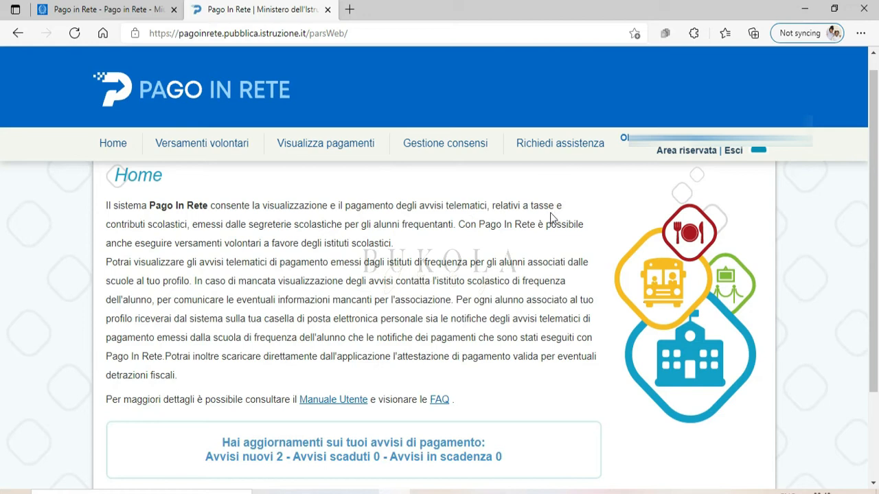
pyautogui.moveTo(303, 232)
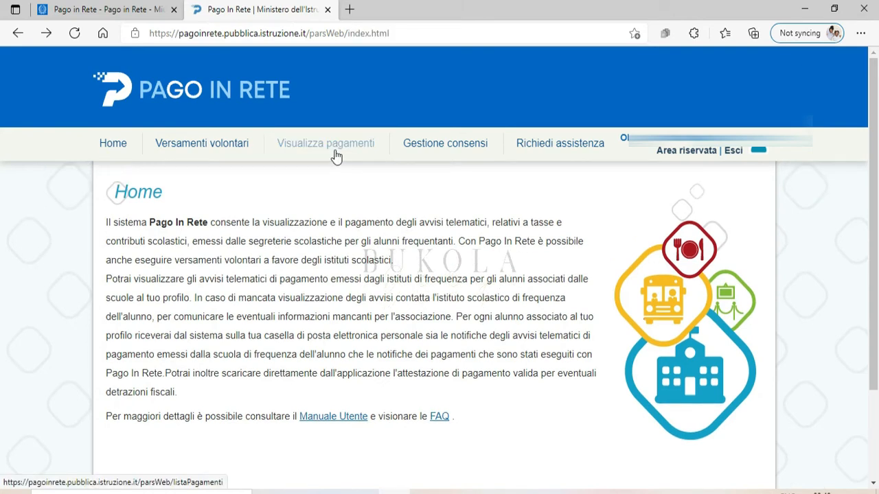
# Step: Open 'Visualizza pagamenti' from the Scuole Home menu
pyautogui.click(325, 143)
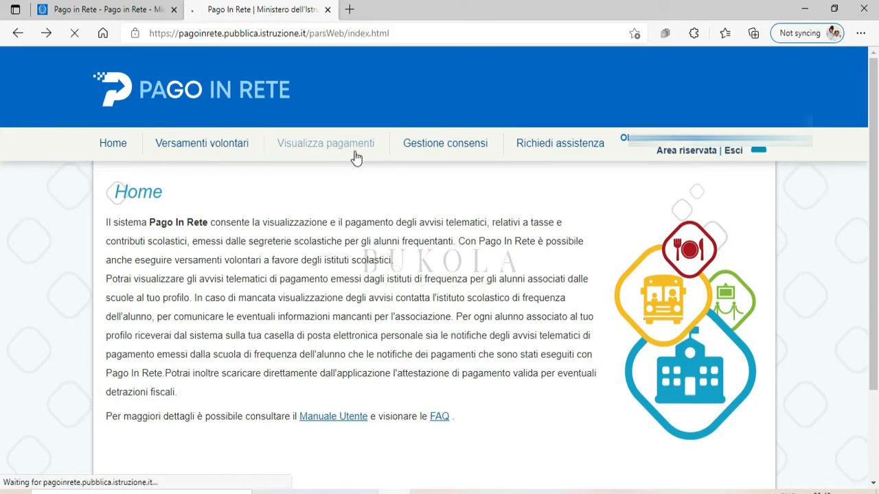
# Step: Review the two unpaid €7.50 notices for 01/09/2021–31/08/2023, both ticked for payment
pyautogui.click(326, 143)
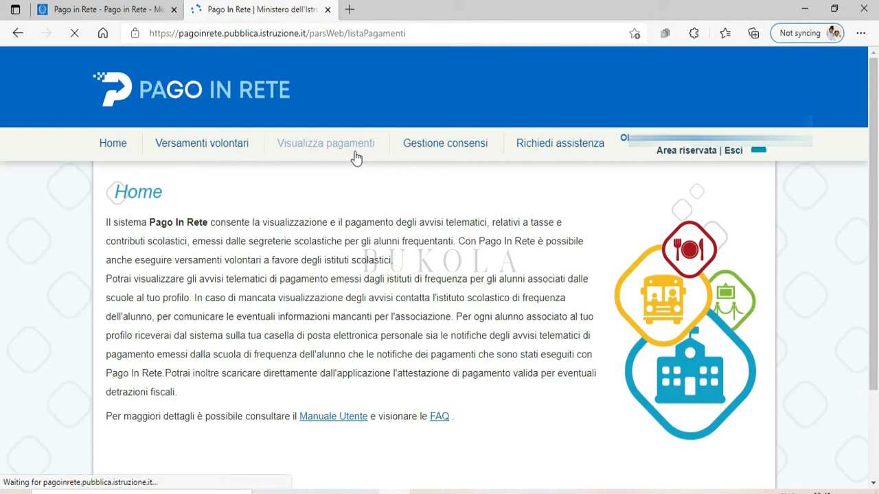
pyautogui.click(325, 144)
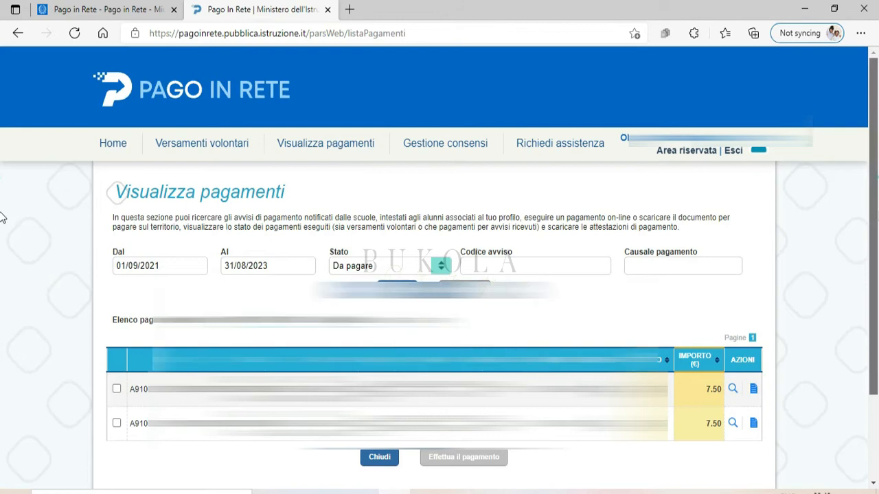
pyautogui.scroll(-3)
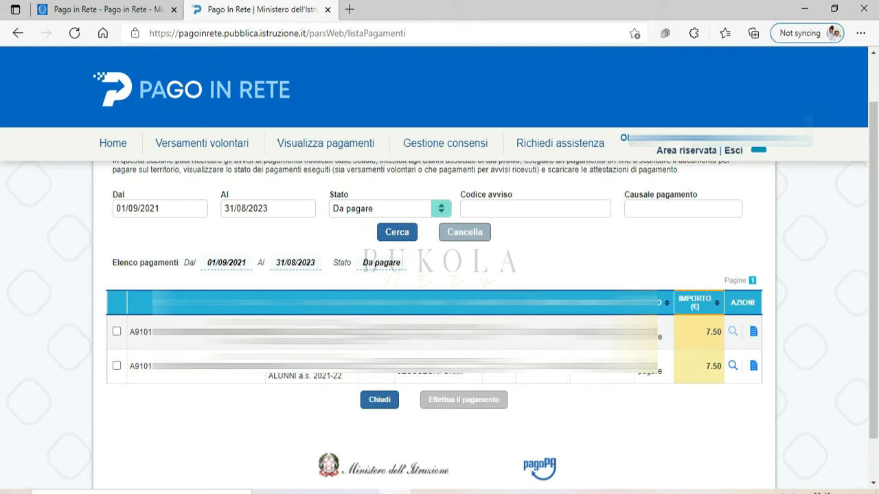
pyautogui.click(116, 332)
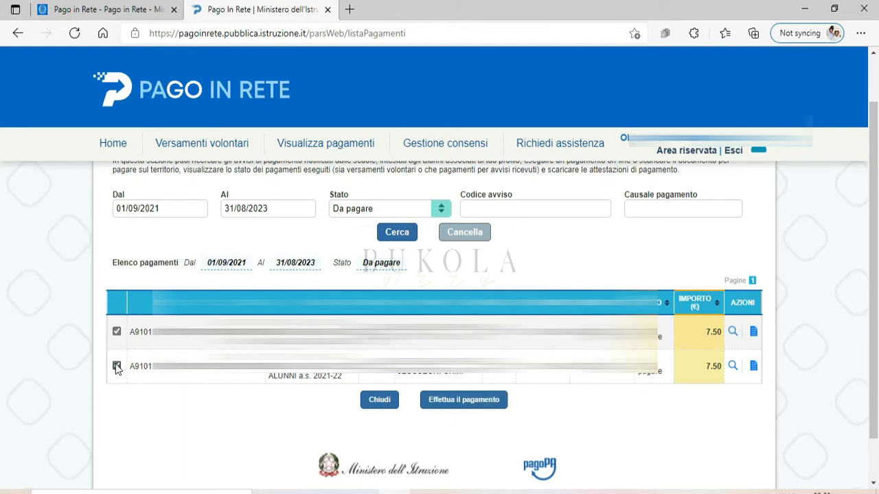
# Step: Tick the second 7.50 notice and check the Stato filter options, keeping Da pagare
pyautogui.click(116, 366)
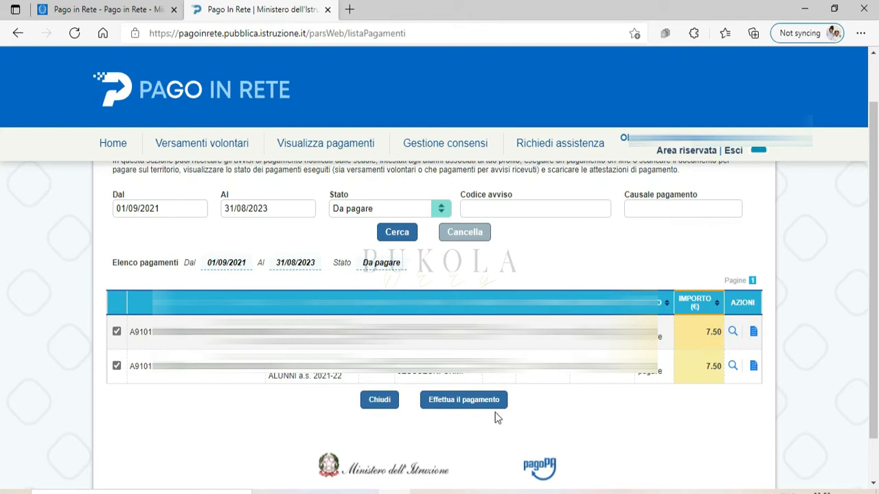
pyautogui.moveTo(128, 129)
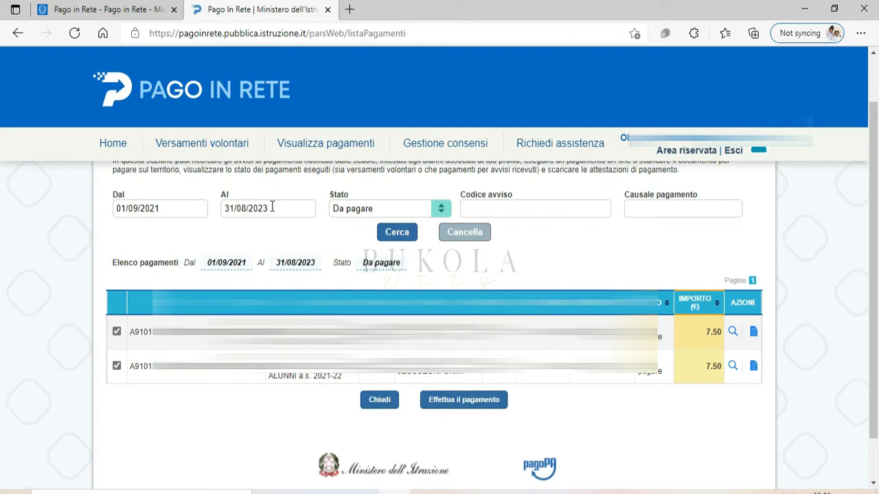
pyautogui.moveTo(275, 216)
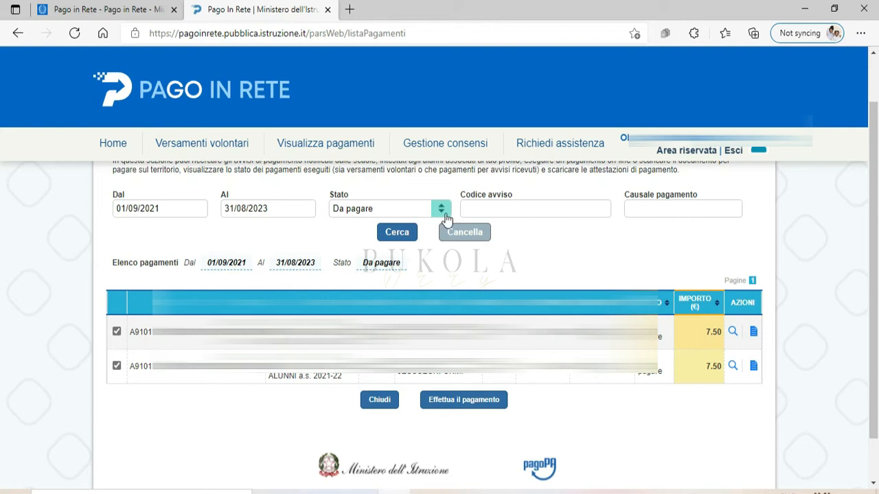
pyautogui.click(440, 208)
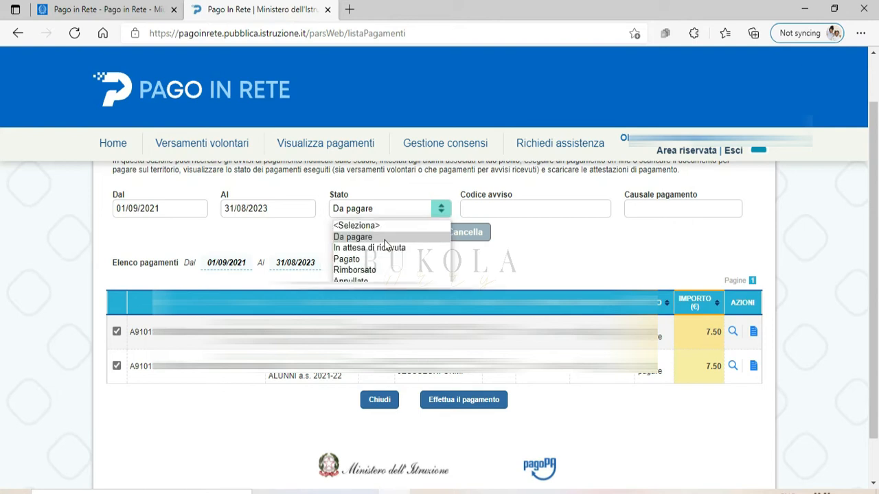
pyautogui.moveTo(385, 247)
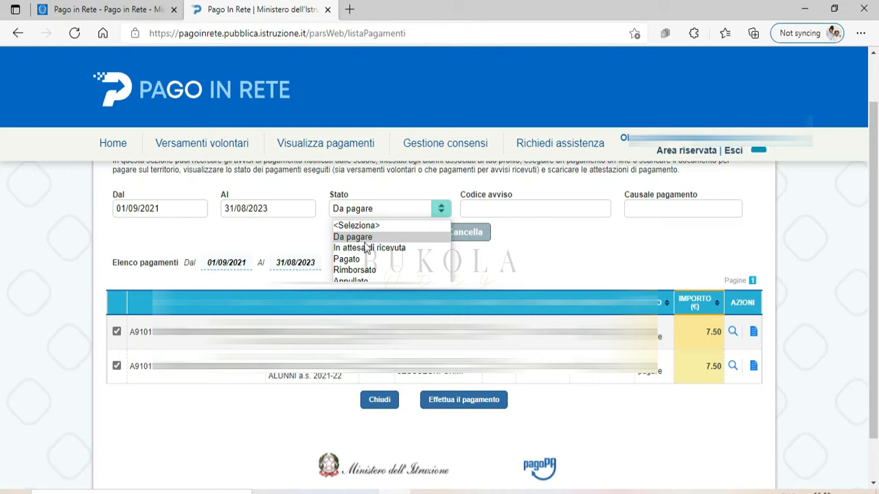
pyautogui.moveTo(369, 248)
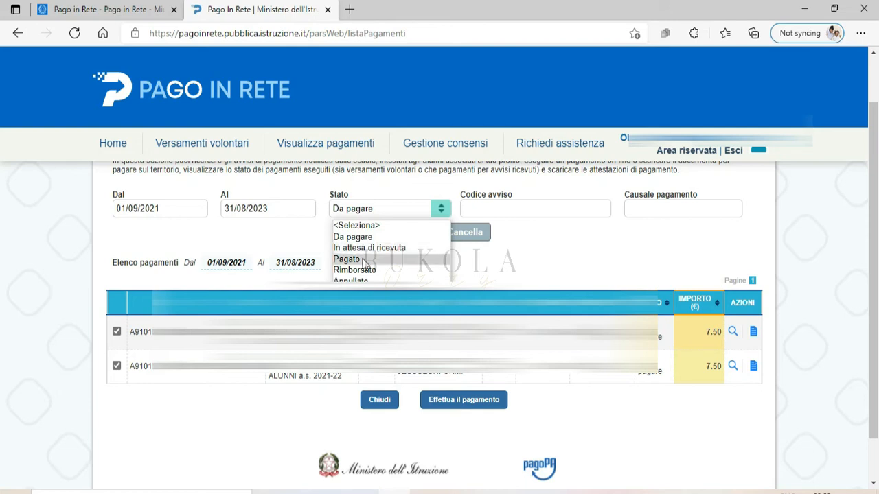
pyautogui.moveTo(355, 269)
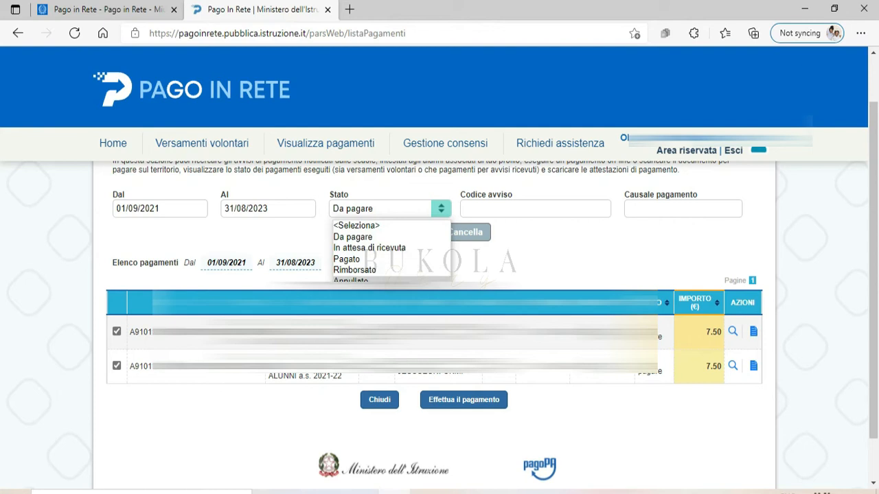
pyautogui.moveTo(379, 279)
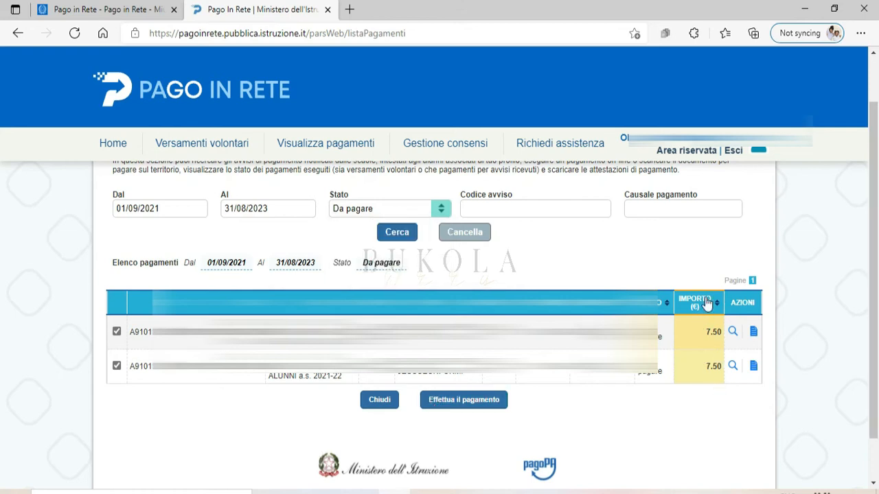
pyautogui.moveTo(714, 305)
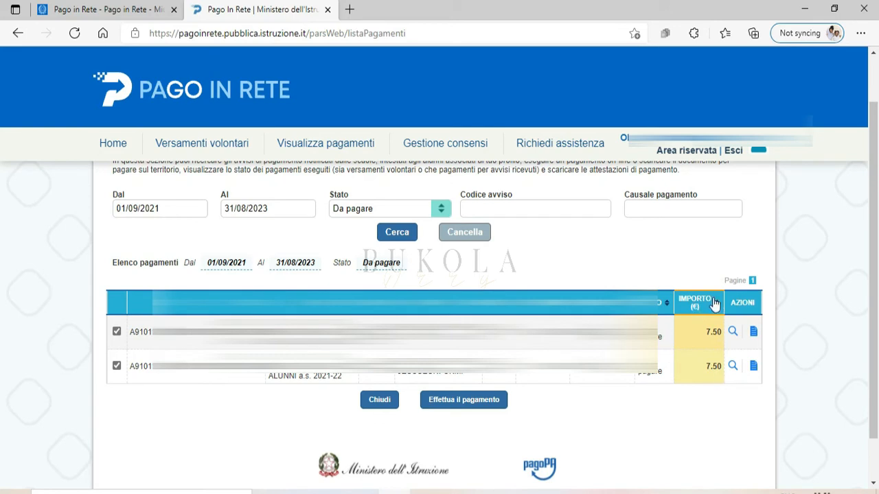
pyautogui.moveTo(462, 406)
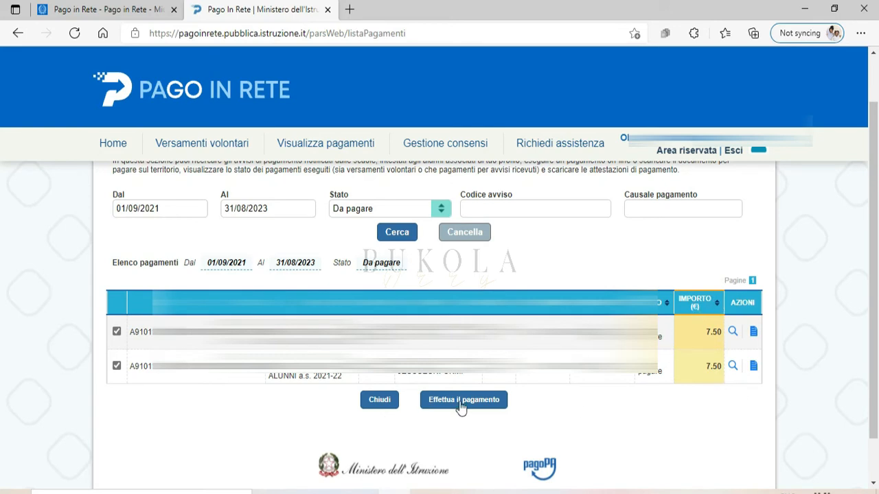
pyautogui.moveTo(464, 400)
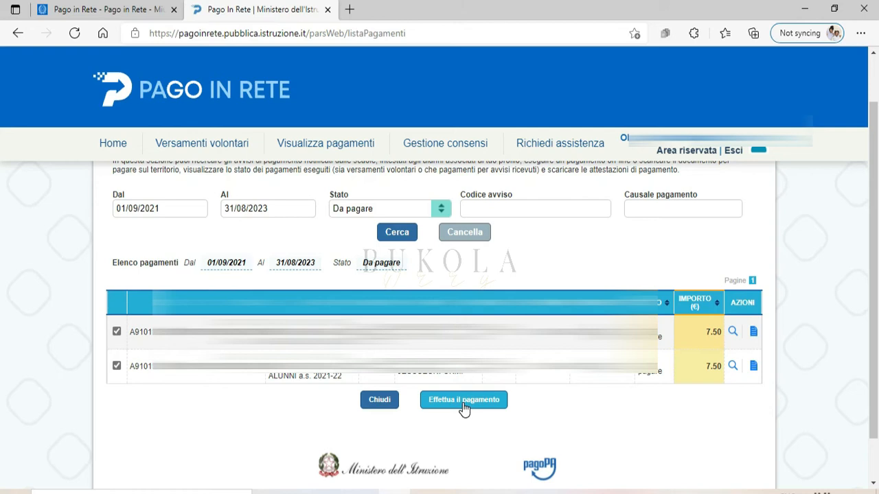
# Step: Submit both ticked 7.50 notices via 'Effettua il pagamento'
pyautogui.click(464, 399)
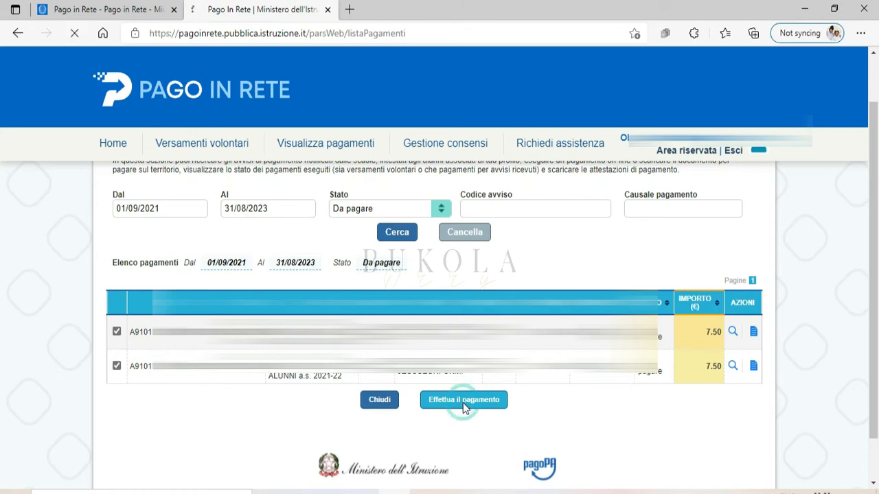
pyautogui.click(464, 400)
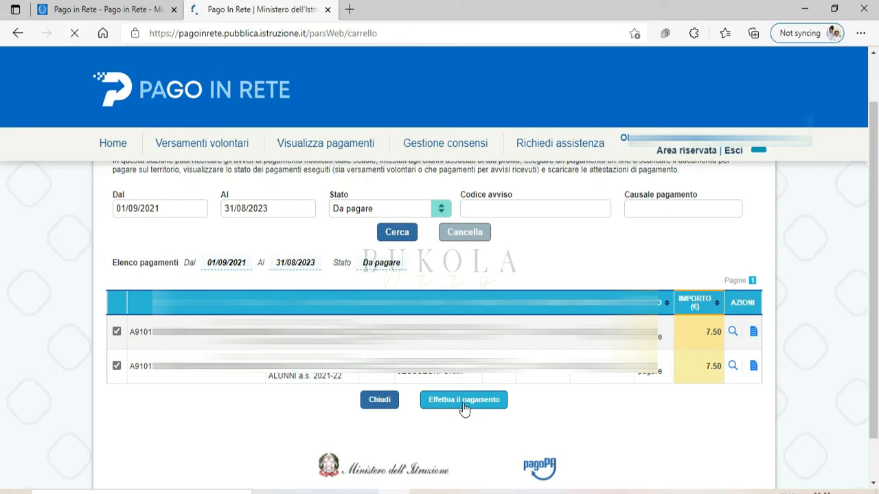
pyautogui.click(463, 400)
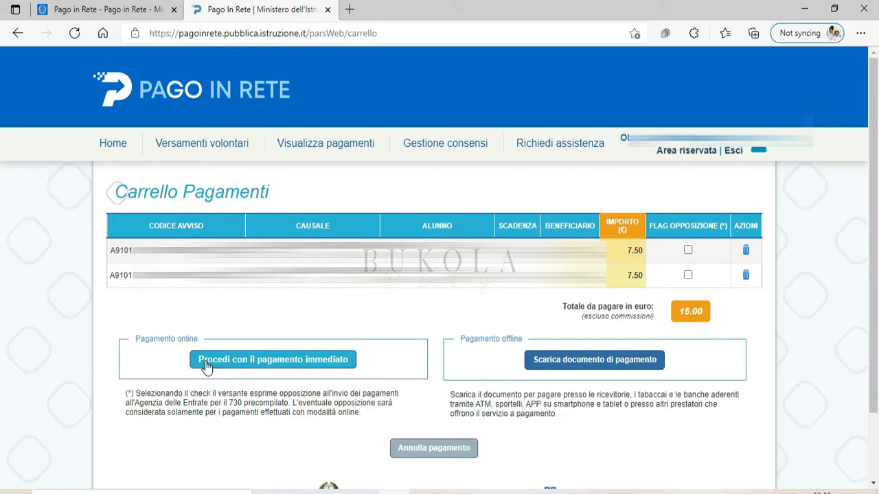
pyautogui.moveTo(309, 365)
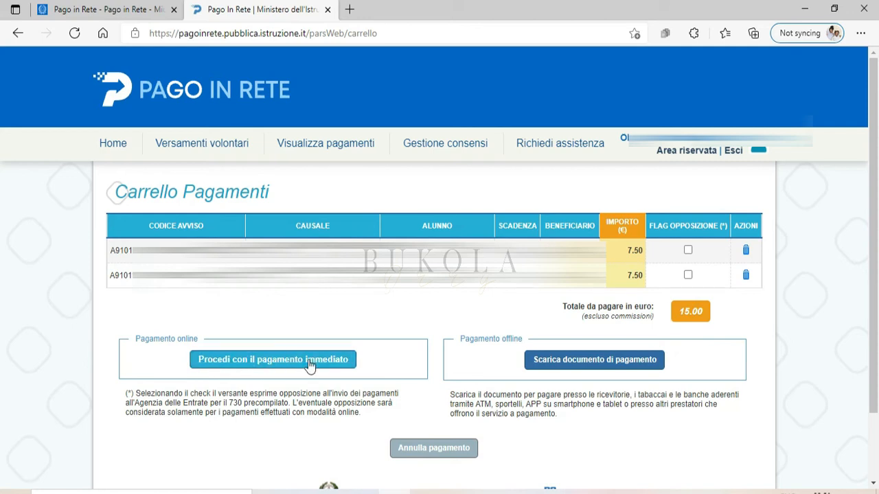
pyautogui.moveTo(510, 354)
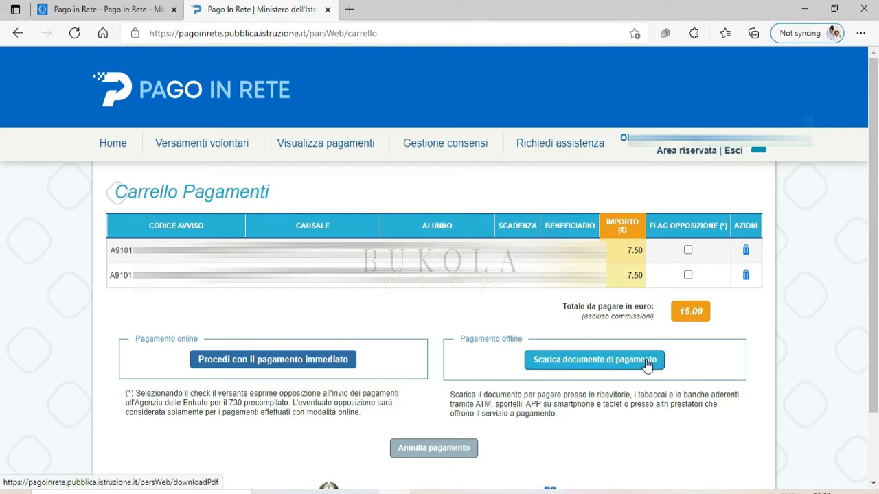
pyautogui.moveTo(605, 424)
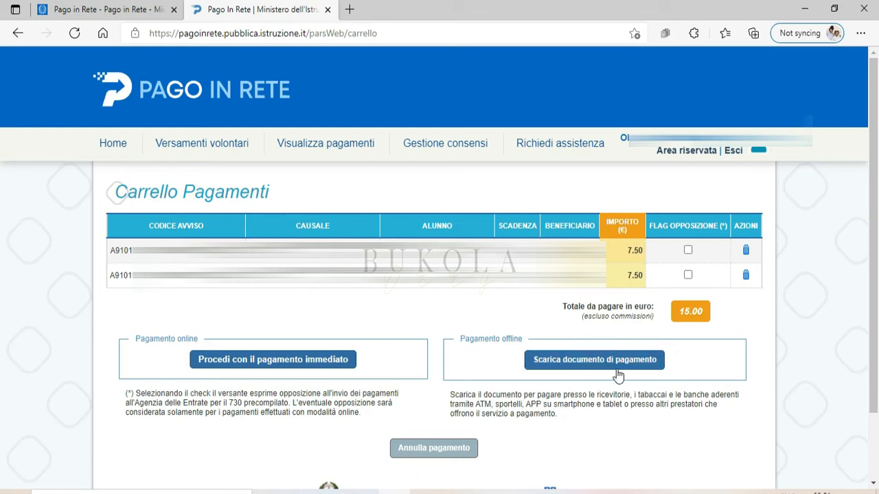
# Step: Choose 'Procedi con il pagamento immediato' to pay the €15.00 cart online
pyautogui.click(594, 359)
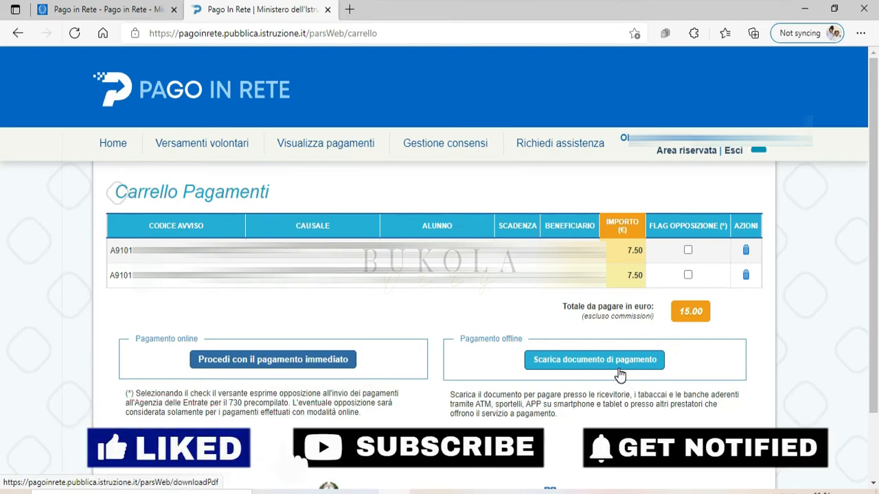
pyautogui.moveTo(220, 381)
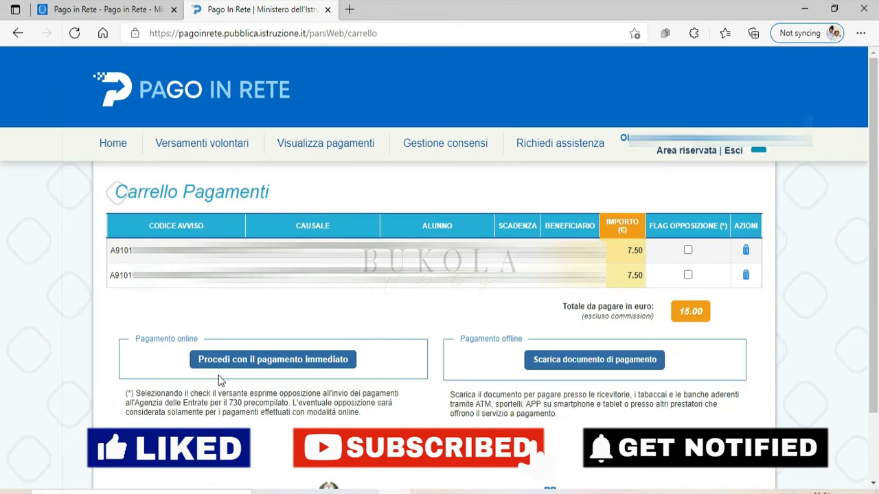
pyautogui.moveTo(234, 369)
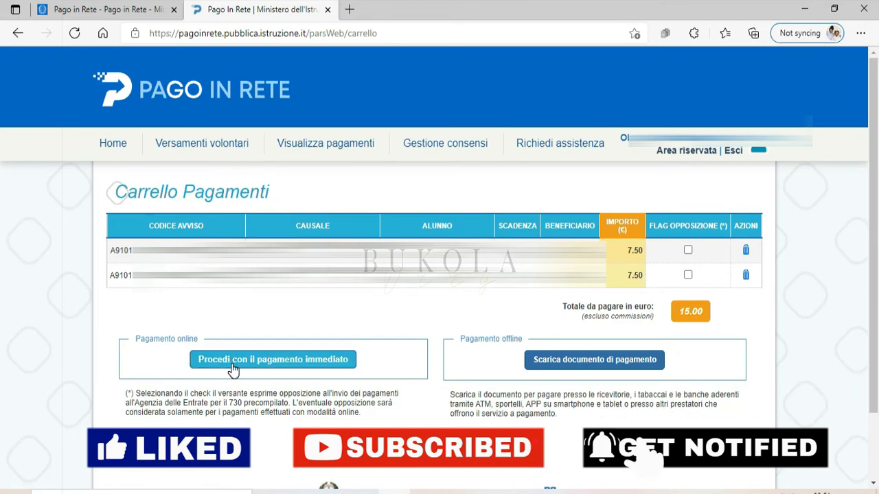
pyautogui.click(273, 359)
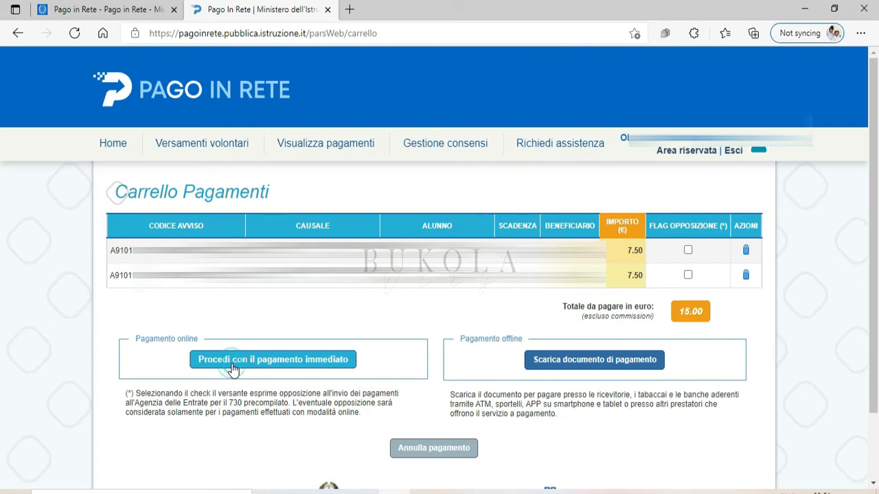
pyautogui.click(273, 359)
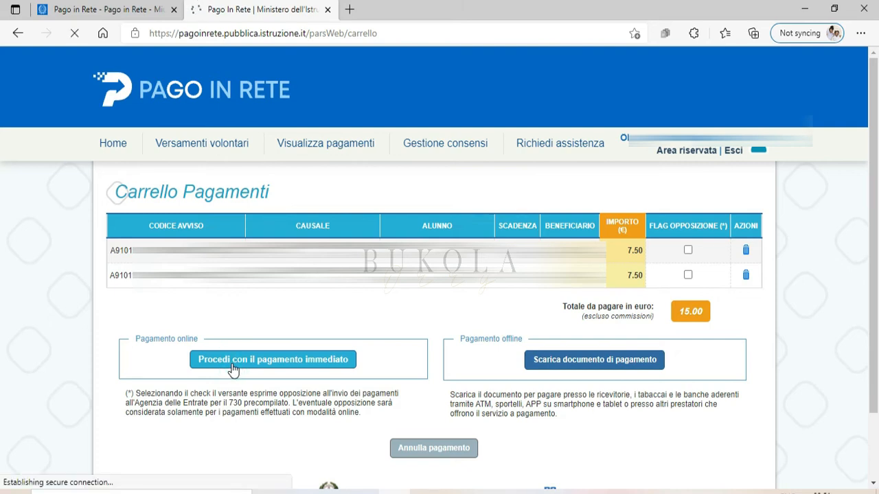
pyautogui.click(273, 359)
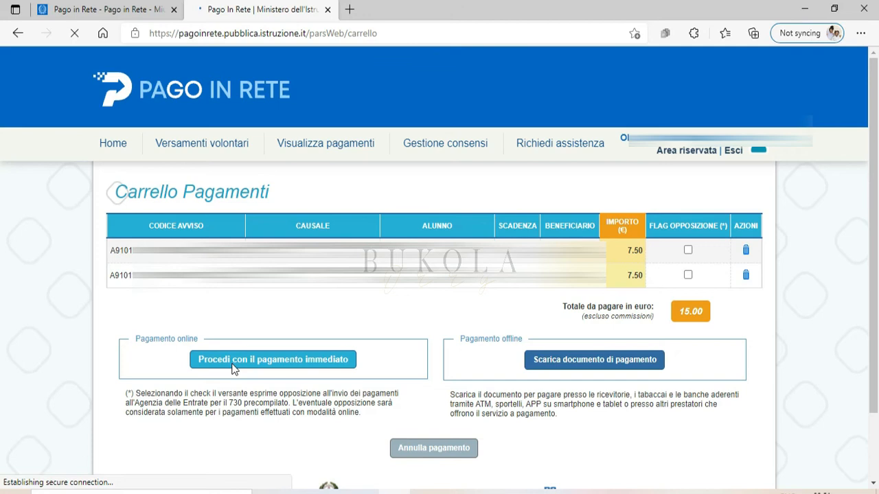
pyautogui.click(272, 359)
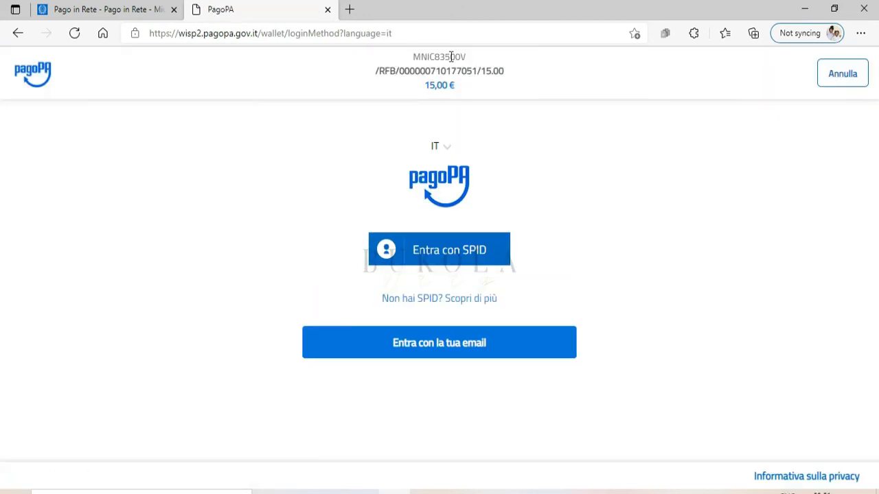
pyautogui.moveTo(476, 257)
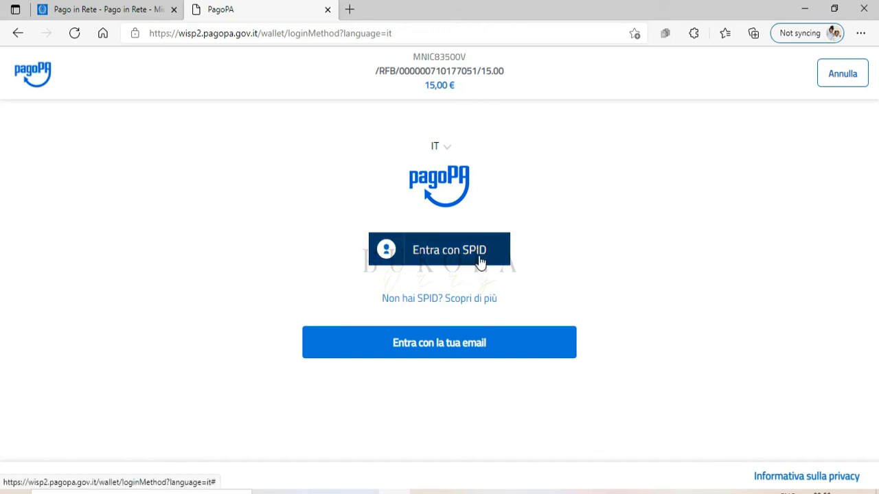
# Step: Sign in to pagoPA with SPID through the PosteID provider's saved credentials
pyautogui.click(448, 249)
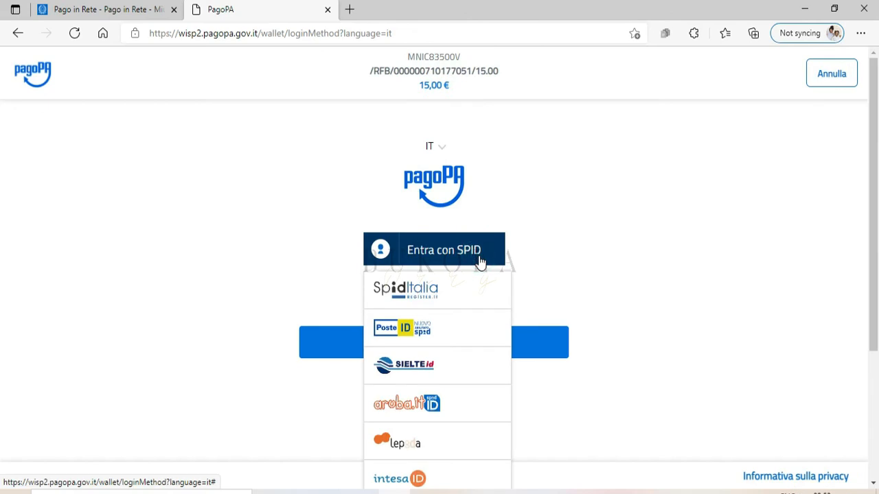
pyautogui.click(437, 328)
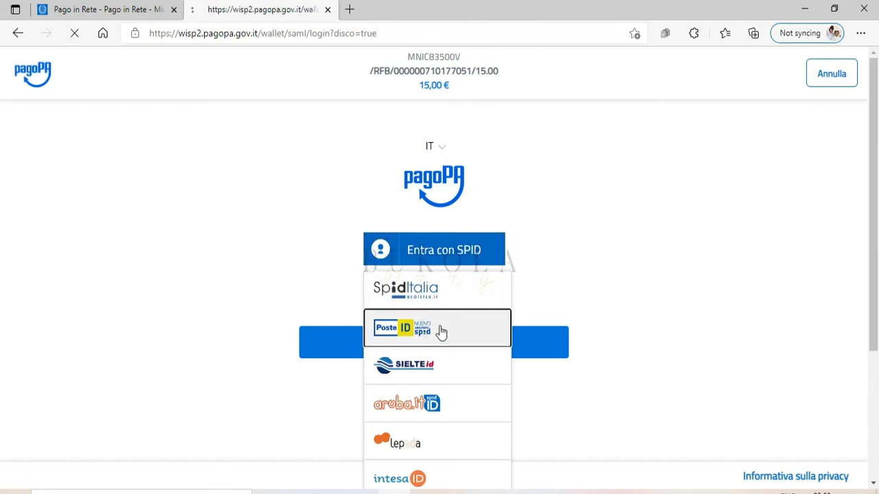
pyautogui.click(437, 328)
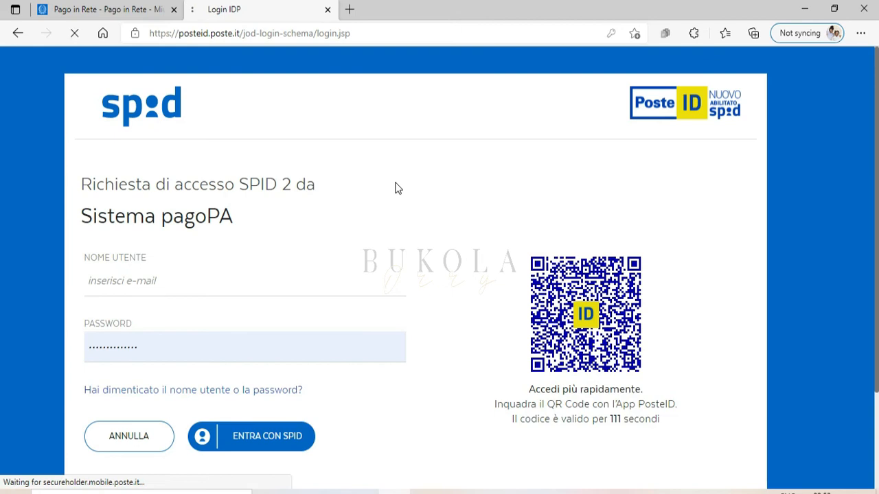
pyautogui.click(251, 436)
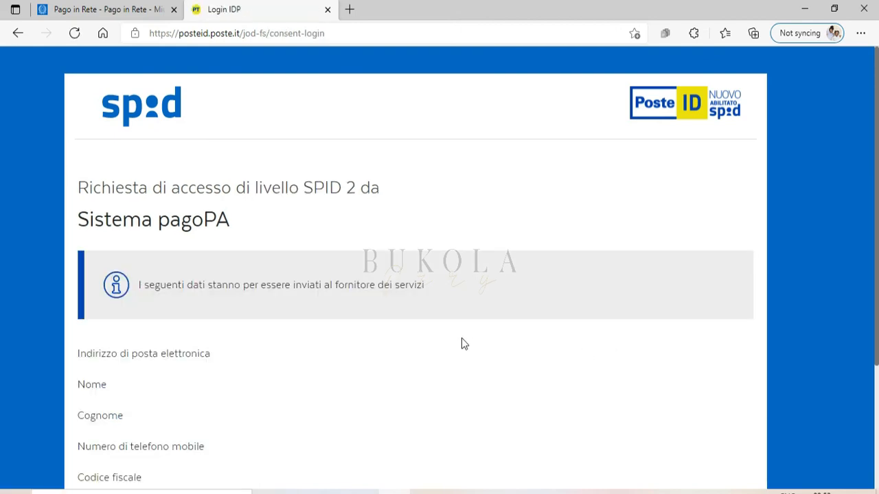
# Step: Give ACCONSENTO consent to share personal data with pagoPA
pyautogui.scroll(-3)
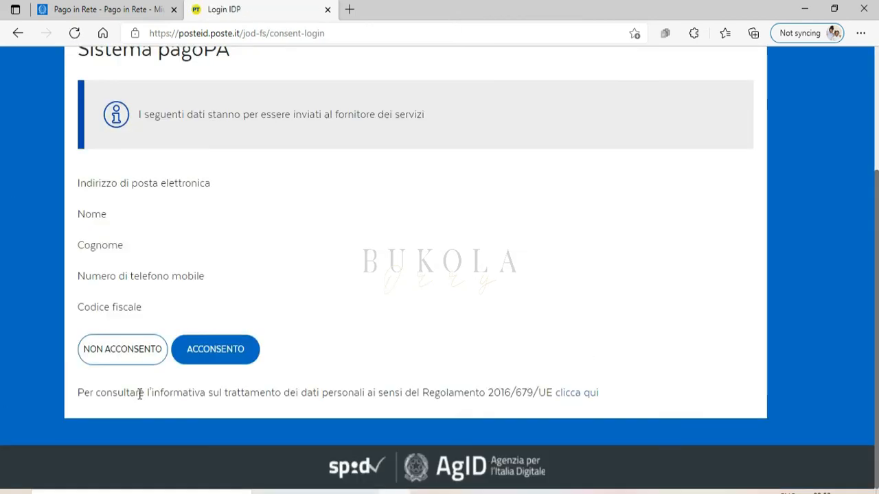
pyautogui.click(214, 349)
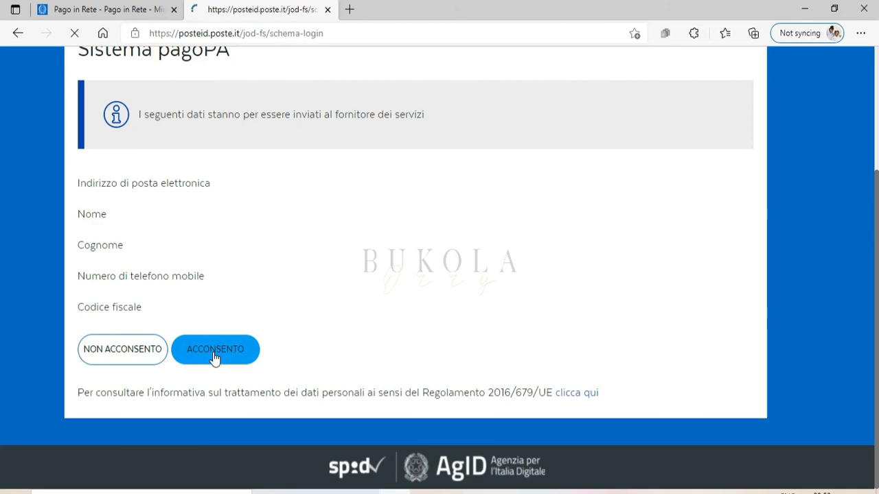
pyautogui.click(215, 350)
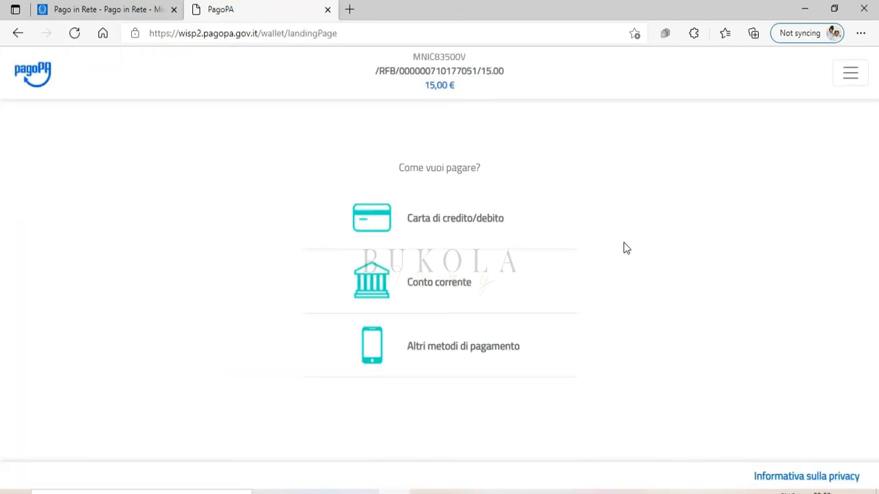
pyautogui.moveTo(444, 224)
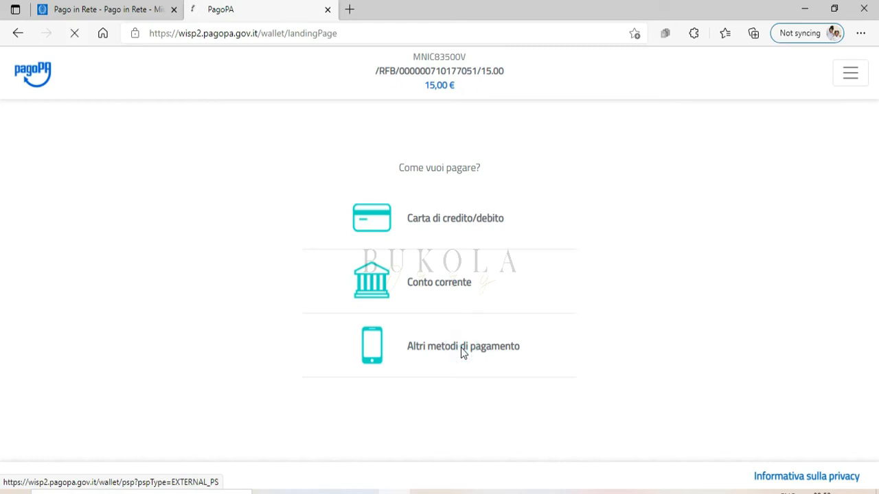
# Step: Browse Altri metodi di pagamento for €15,00 to find Paga con Postepay
pyautogui.click(463, 346)
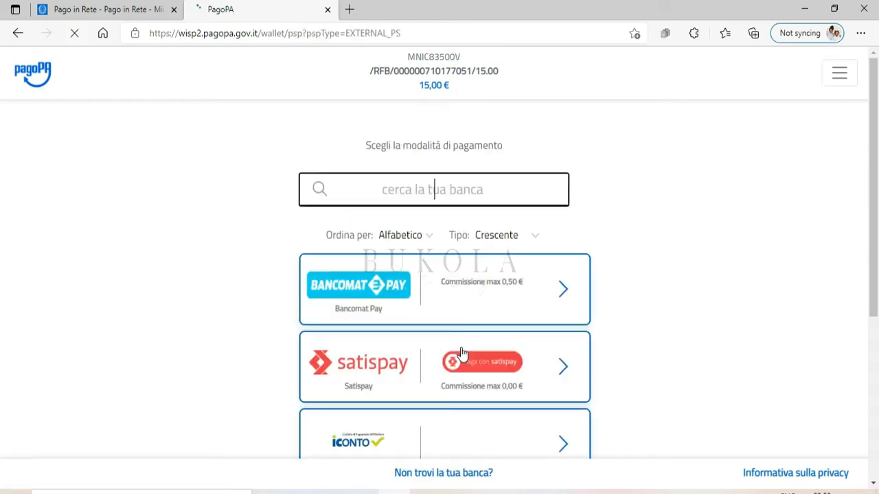
pyautogui.scroll(-3)
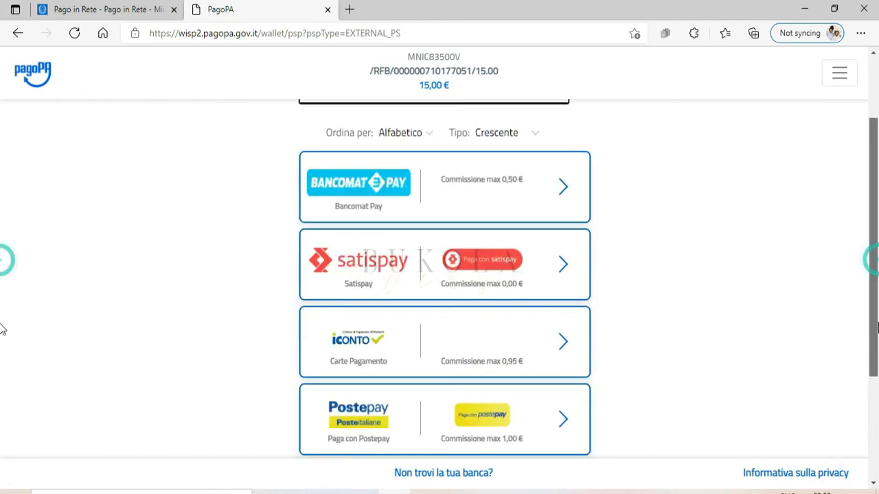
pyautogui.scroll(-3)
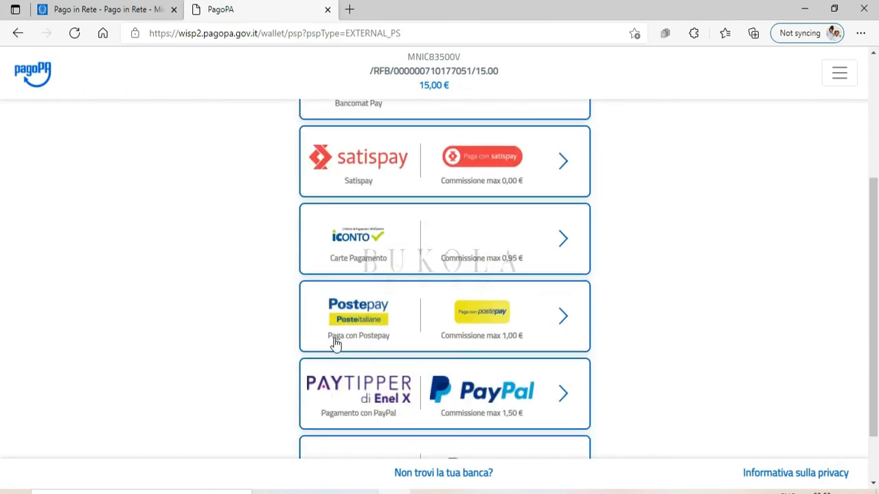
pyautogui.moveTo(855, 317)
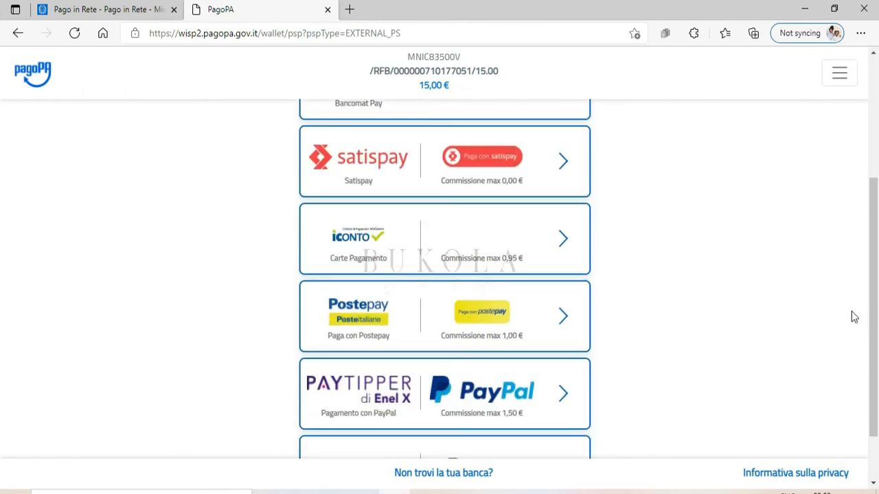
pyautogui.scroll(-3)
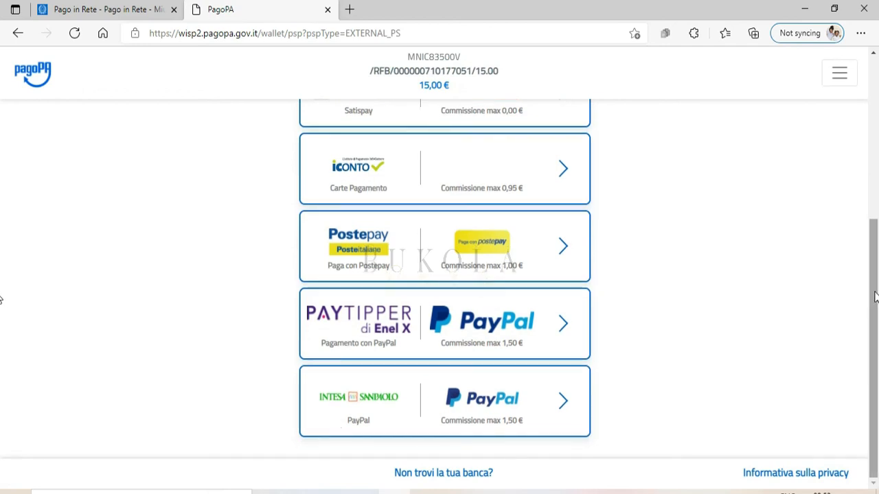
pyautogui.scroll(3)
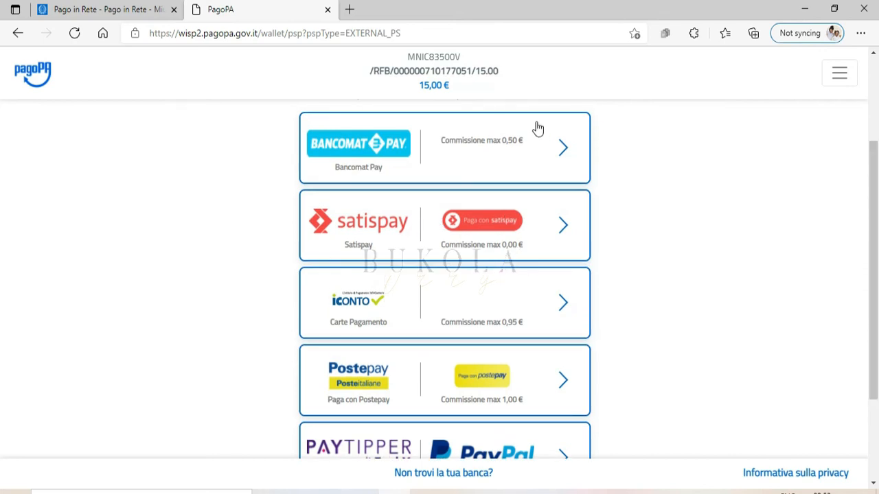
pyautogui.moveTo(321, 400)
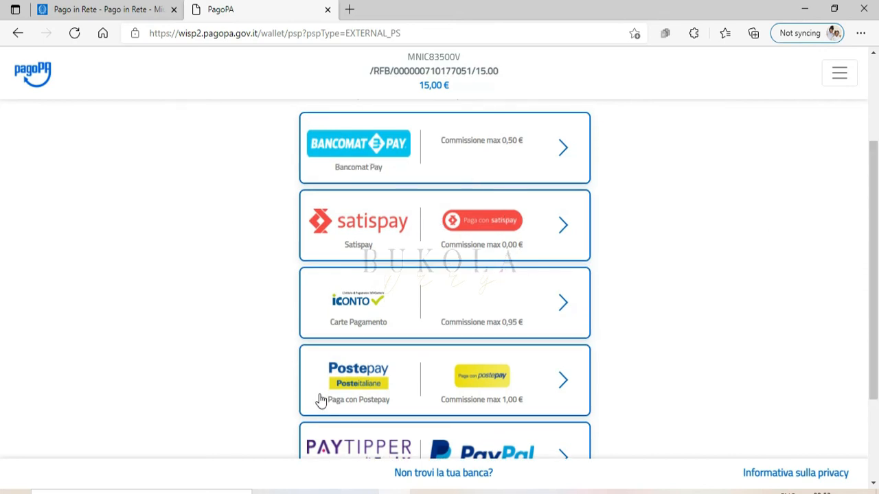
pyautogui.moveTo(539, 392)
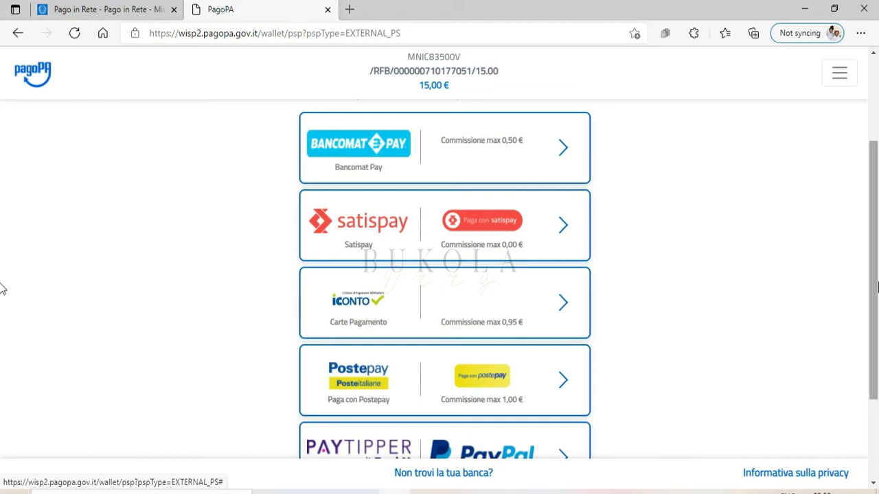
pyautogui.scroll(-3)
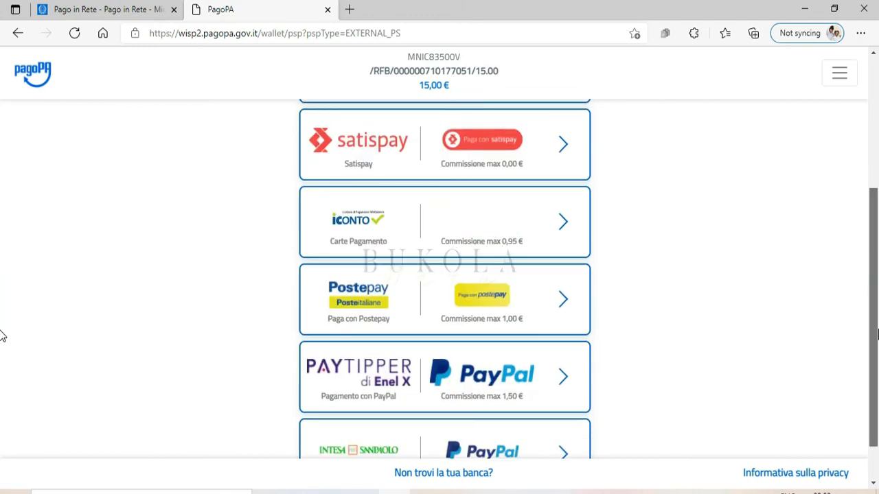
pyautogui.scroll(3)
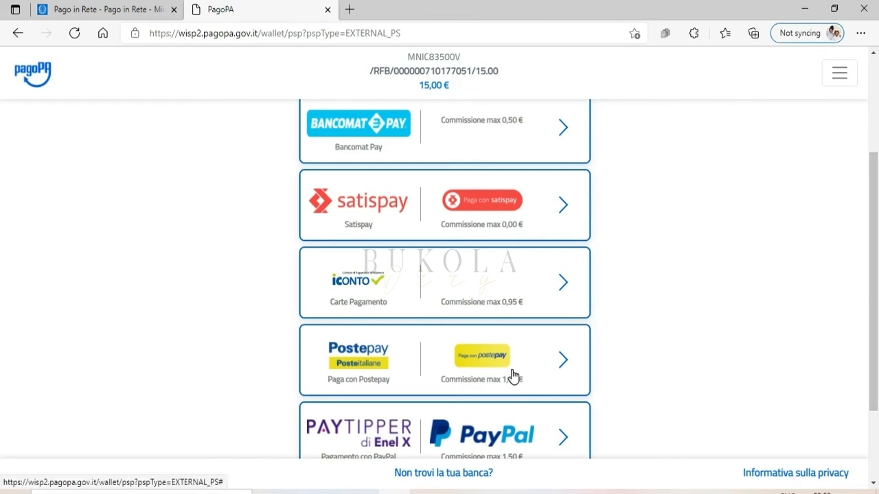
pyautogui.moveTo(514, 376)
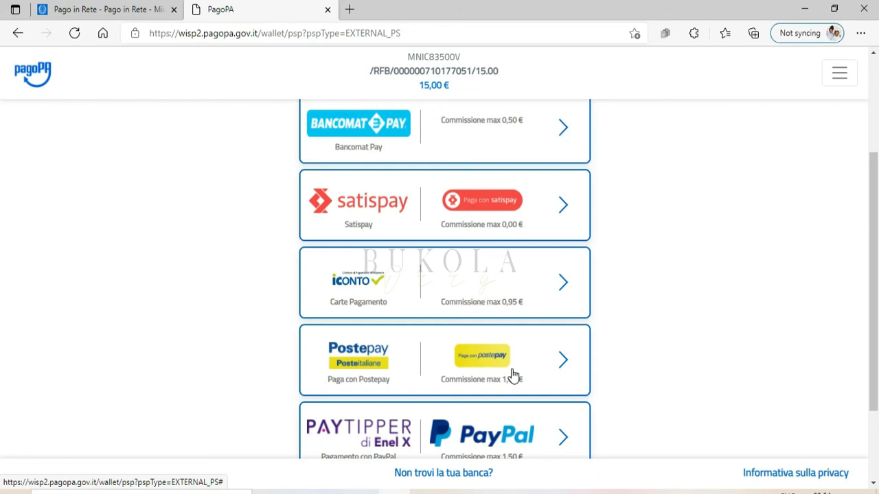
pyautogui.moveTo(505, 381)
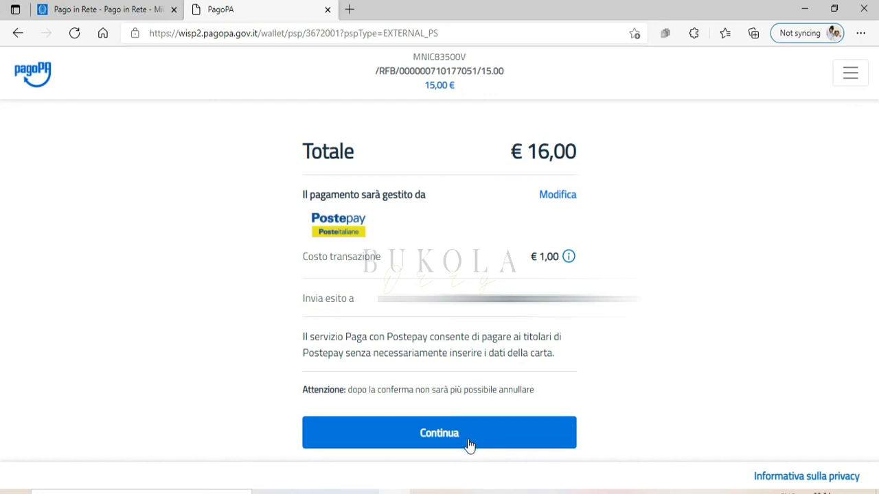
# Step: Confirm the €16,00 Postepay payment with Continua to reach Poste Italiane
pyautogui.click(439, 433)
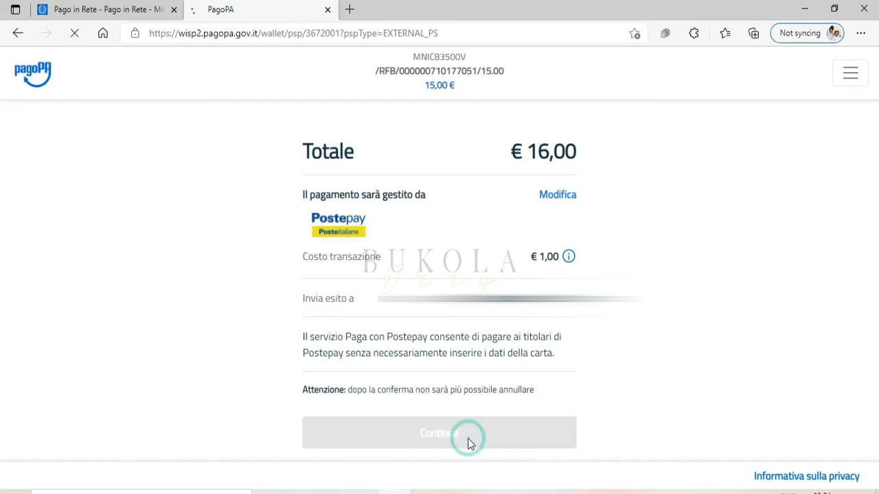
pyautogui.click(439, 433)
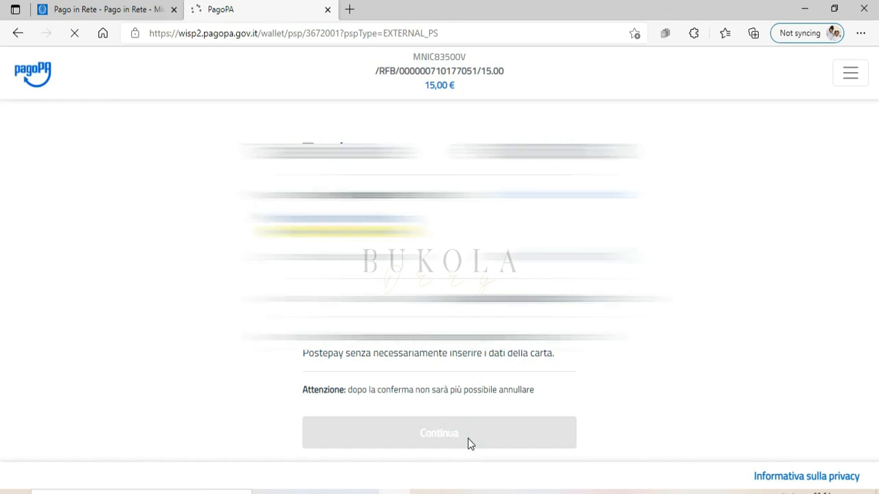
pyautogui.click(439, 432)
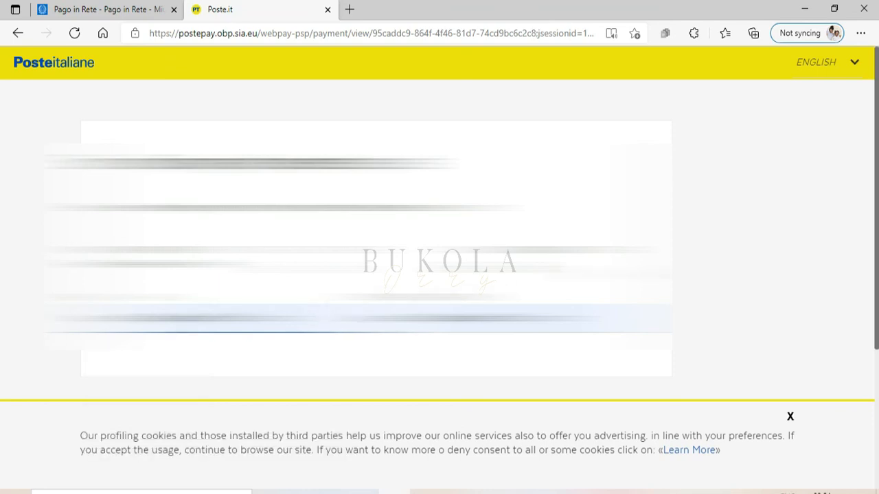
# Step: Authorise the €16,00 payment with PAY, Tramite App Postepay and the linked phone number
pyautogui.scroll(-3)
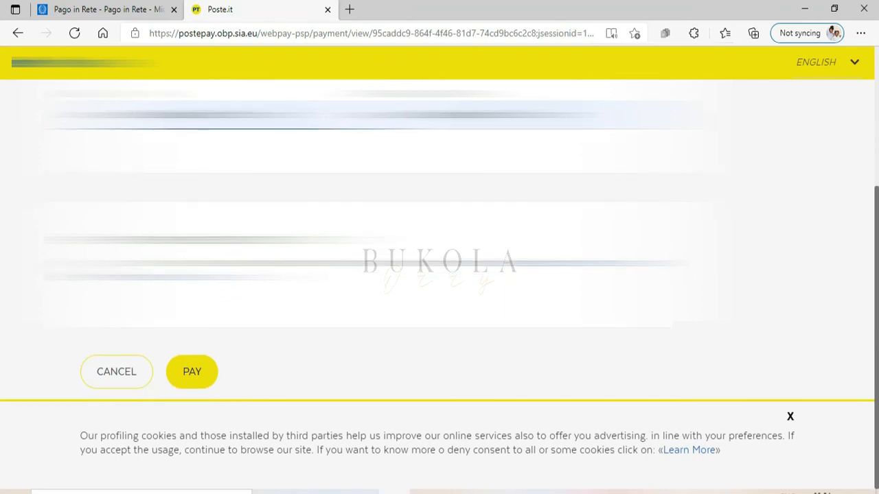
pyautogui.moveTo(196, 390)
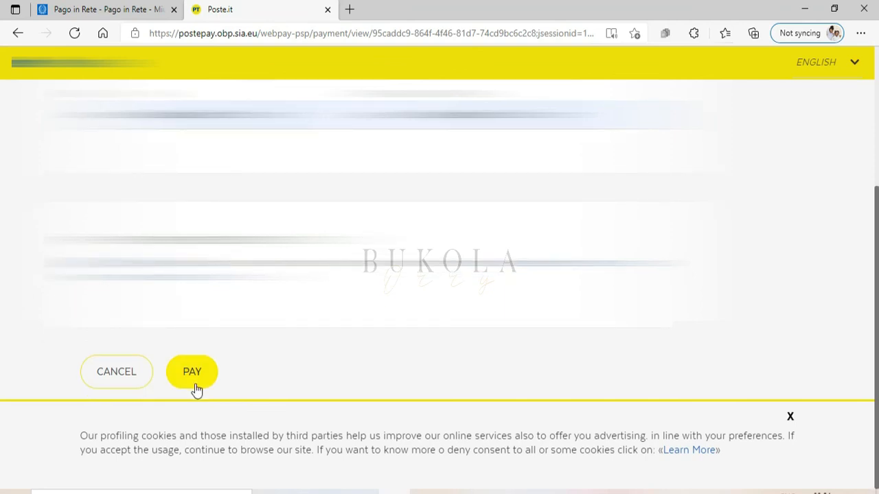
pyautogui.click(192, 371)
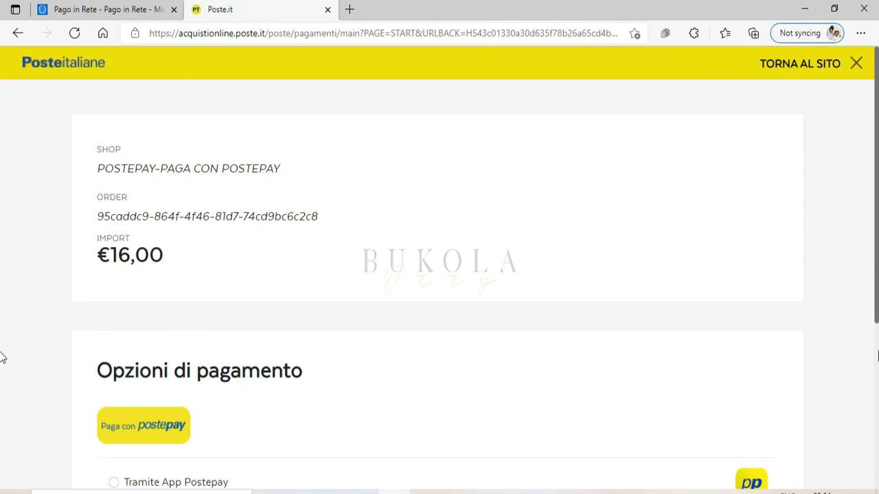
pyautogui.scroll(-3)
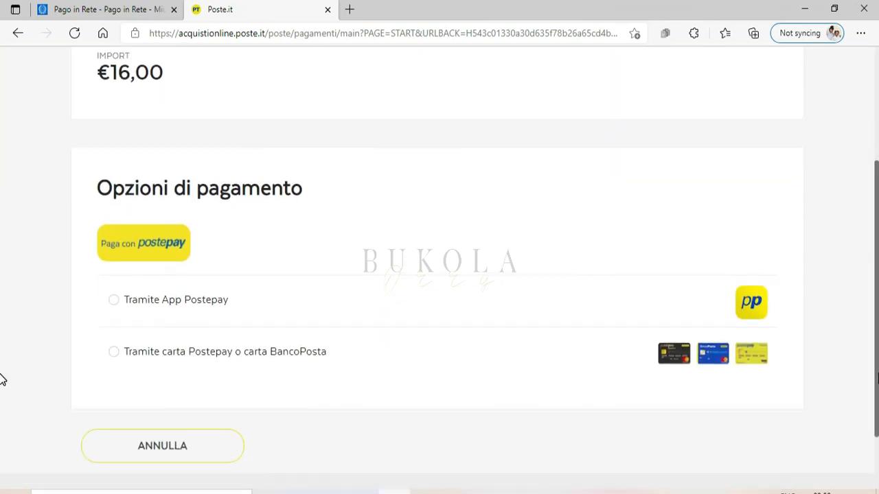
pyautogui.moveTo(199, 314)
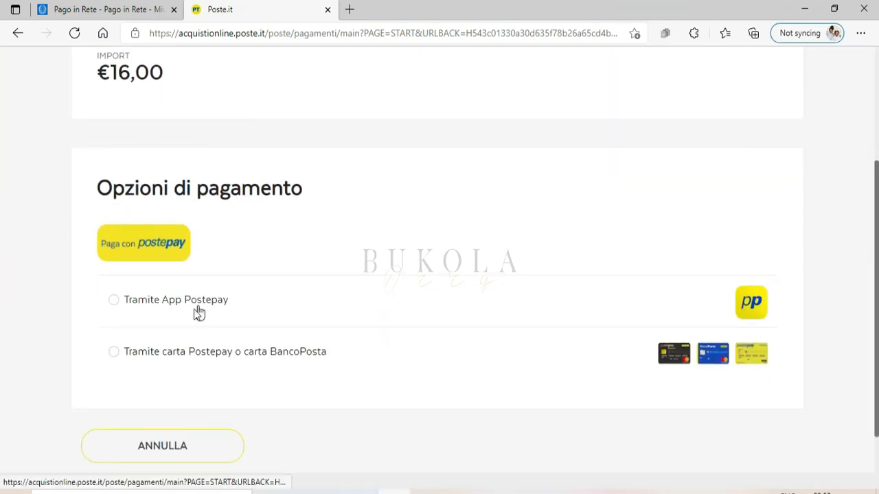
pyautogui.moveTo(153, 315)
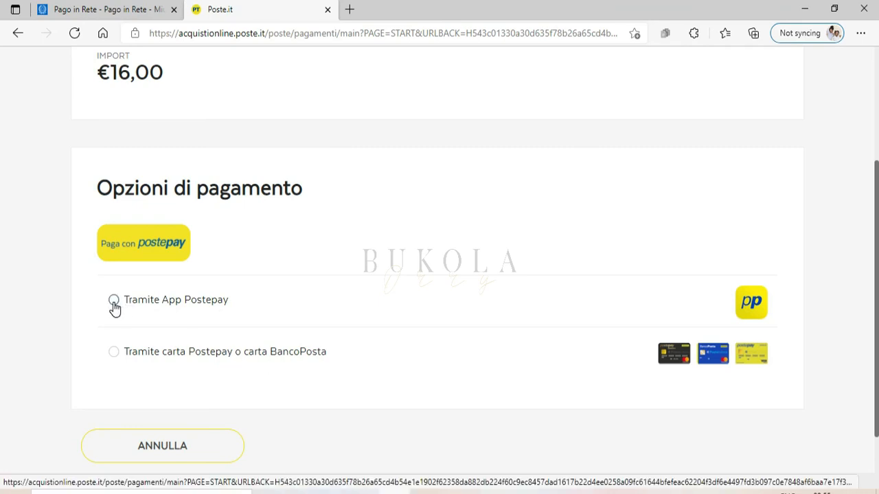
pyautogui.click(113, 300)
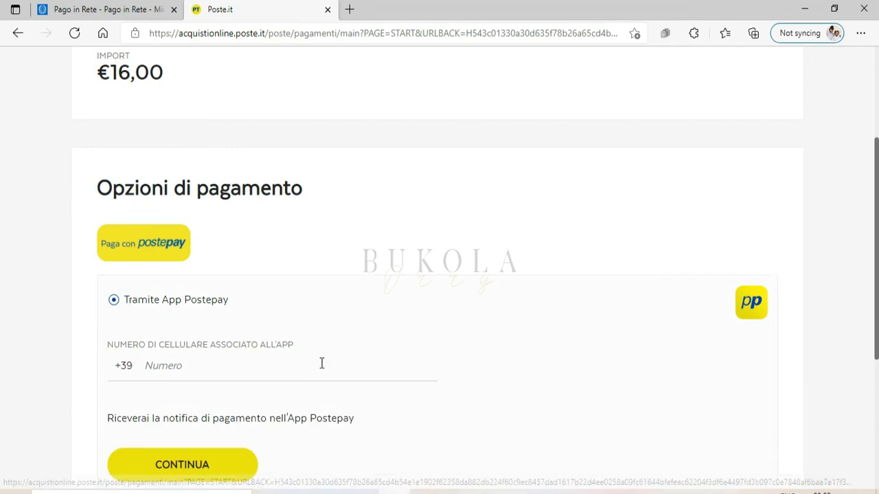
pyautogui.click(182, 465)
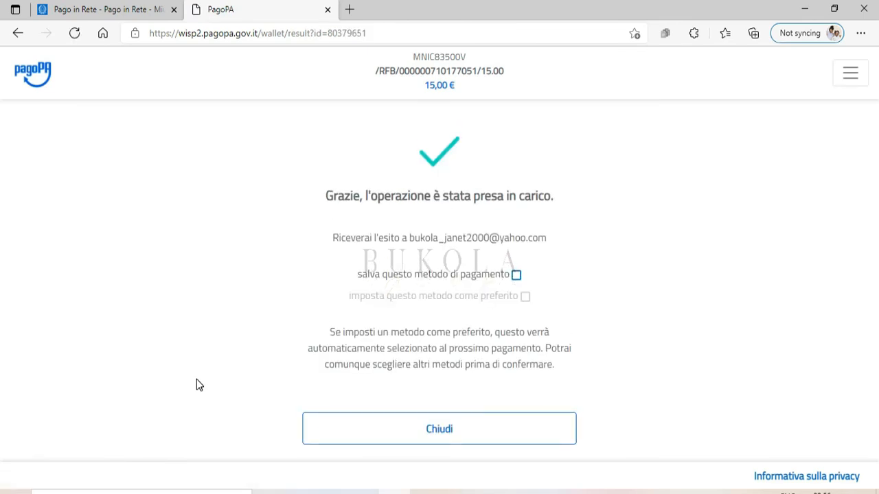
pyautogui.moveTo(749, 239)
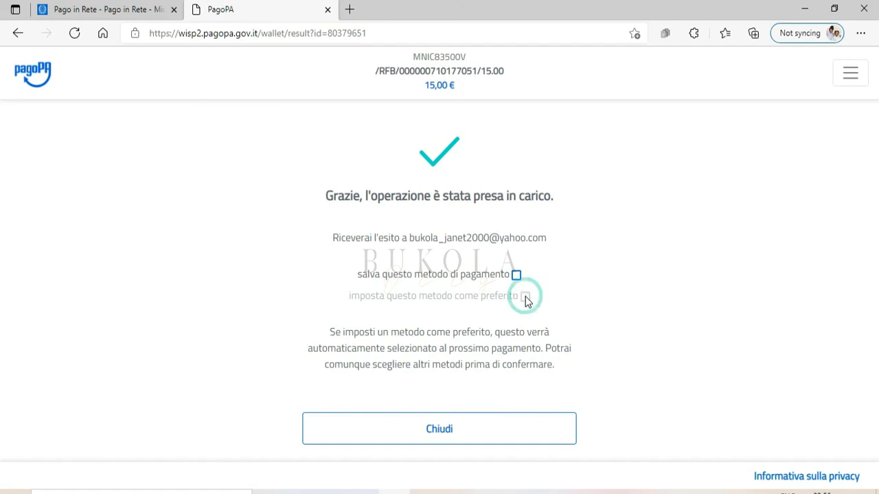
# Step: Save the Postepay payment method and return to Pago in Rete's Esito Pagamento page
pyautogui.click(516, 274)
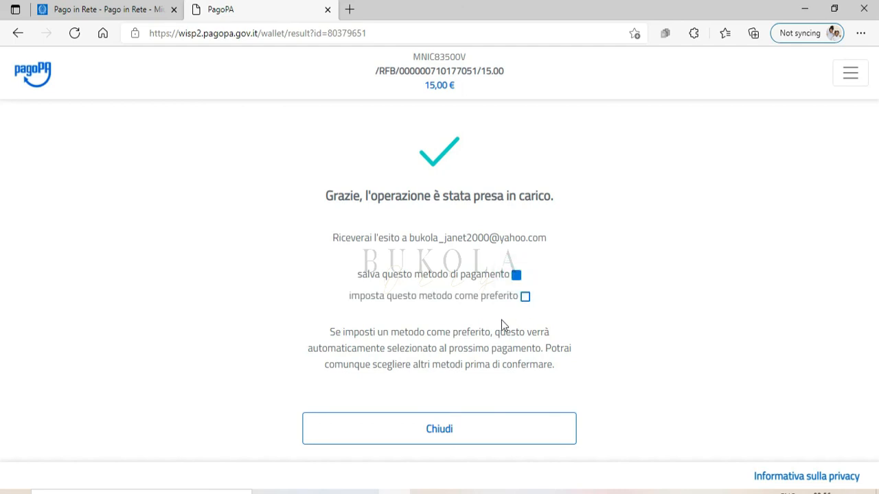
pyautogui.click(439, 429)
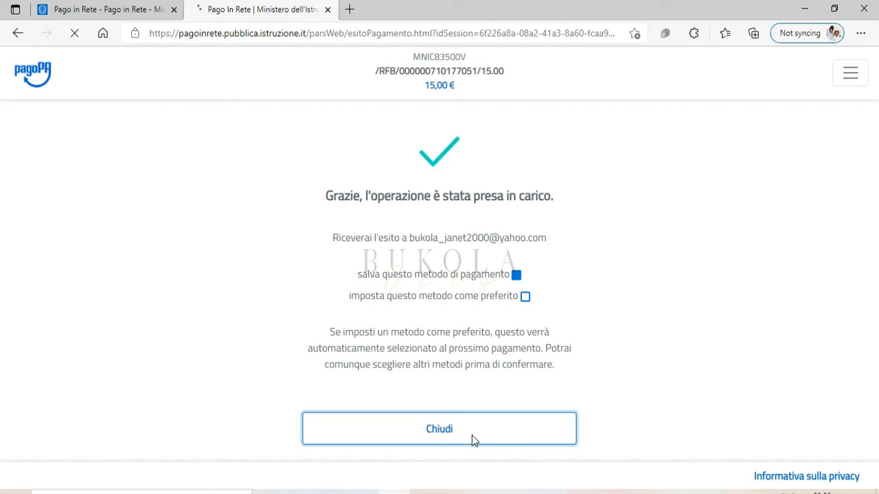
pyautogui.click(439, 428)
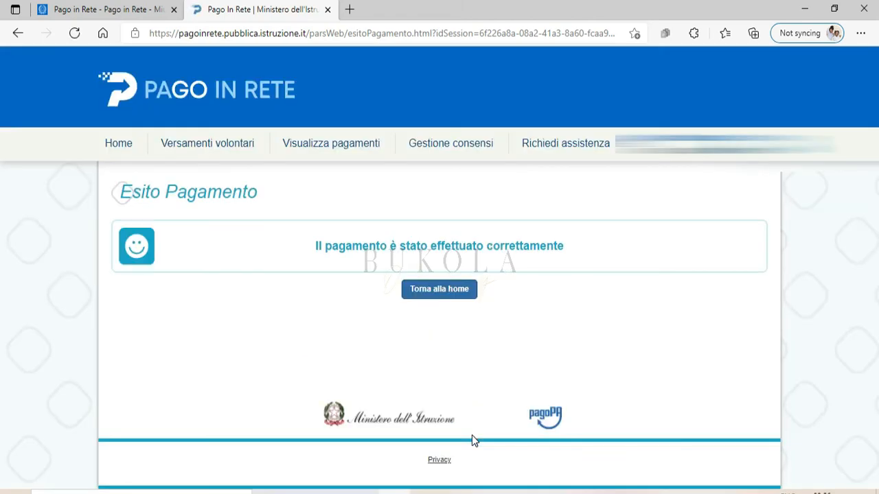